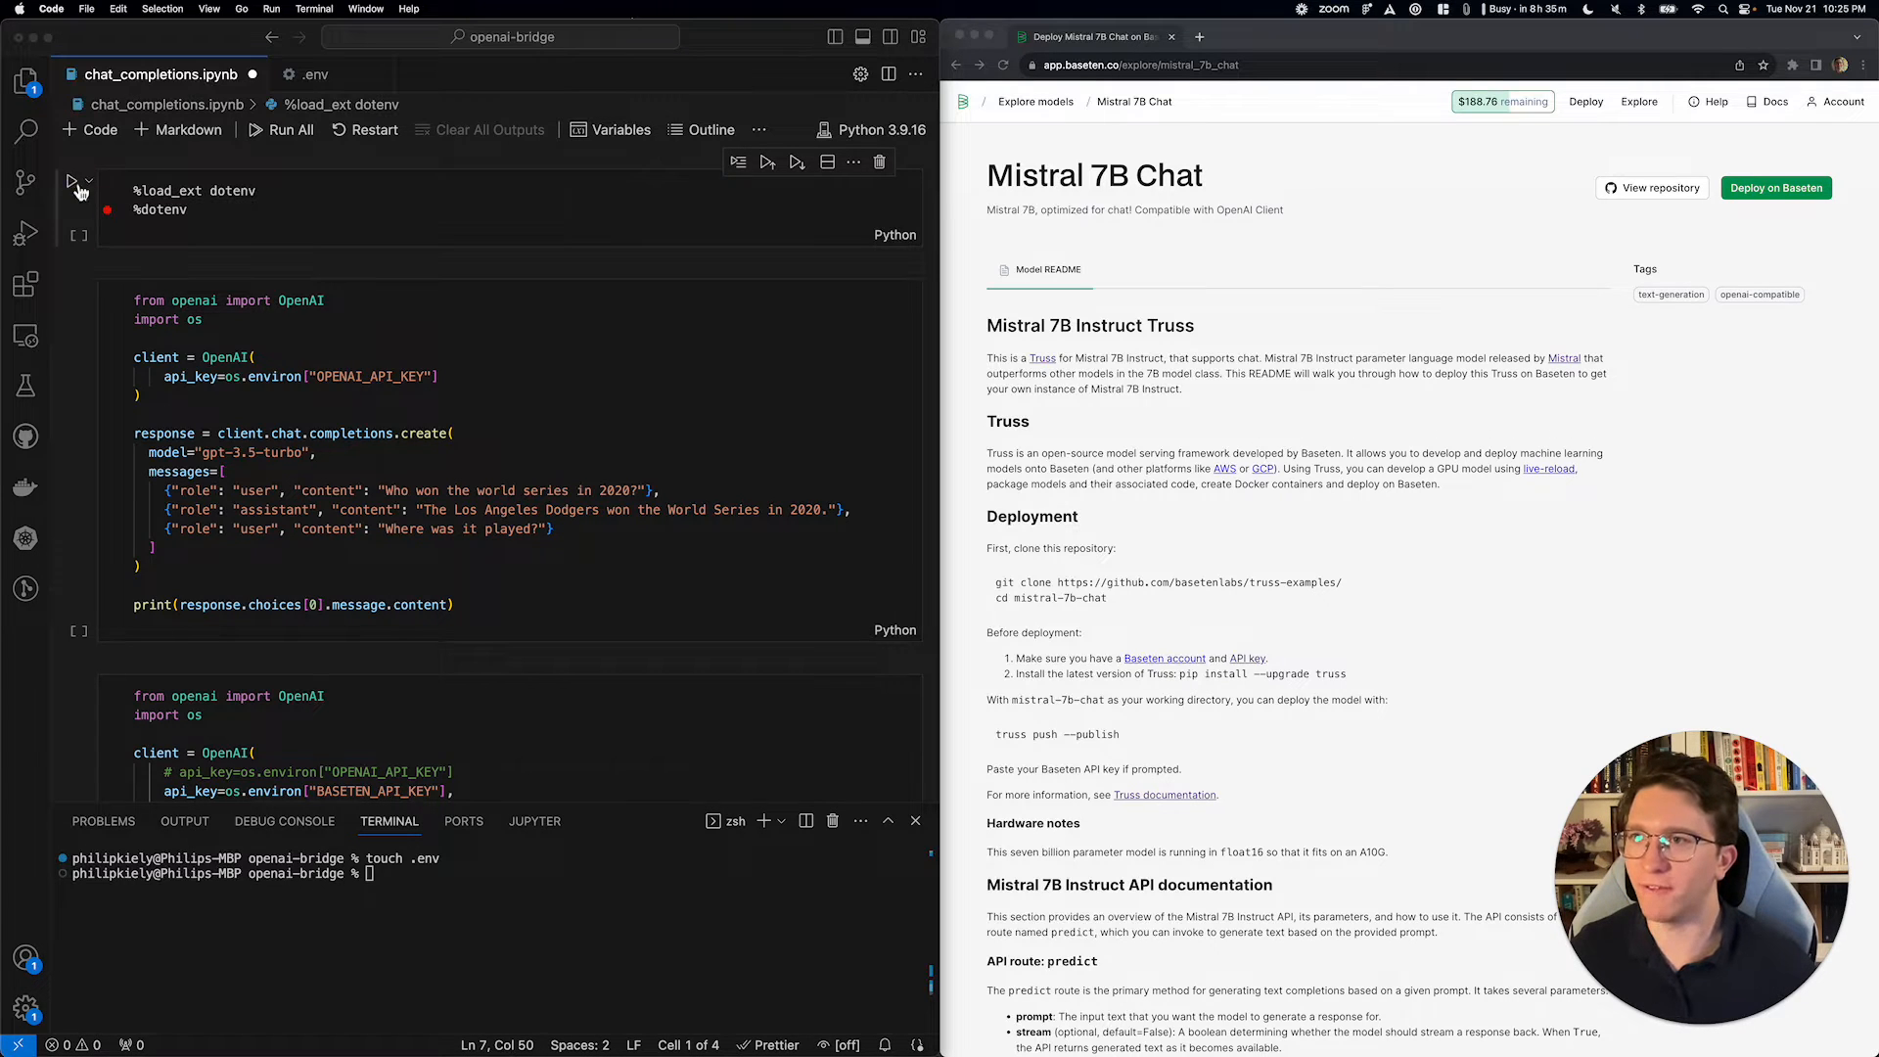
- Run the %dotenv cell to load the environment variables
{"action": "left_click", "coordinate": [71, 180]}
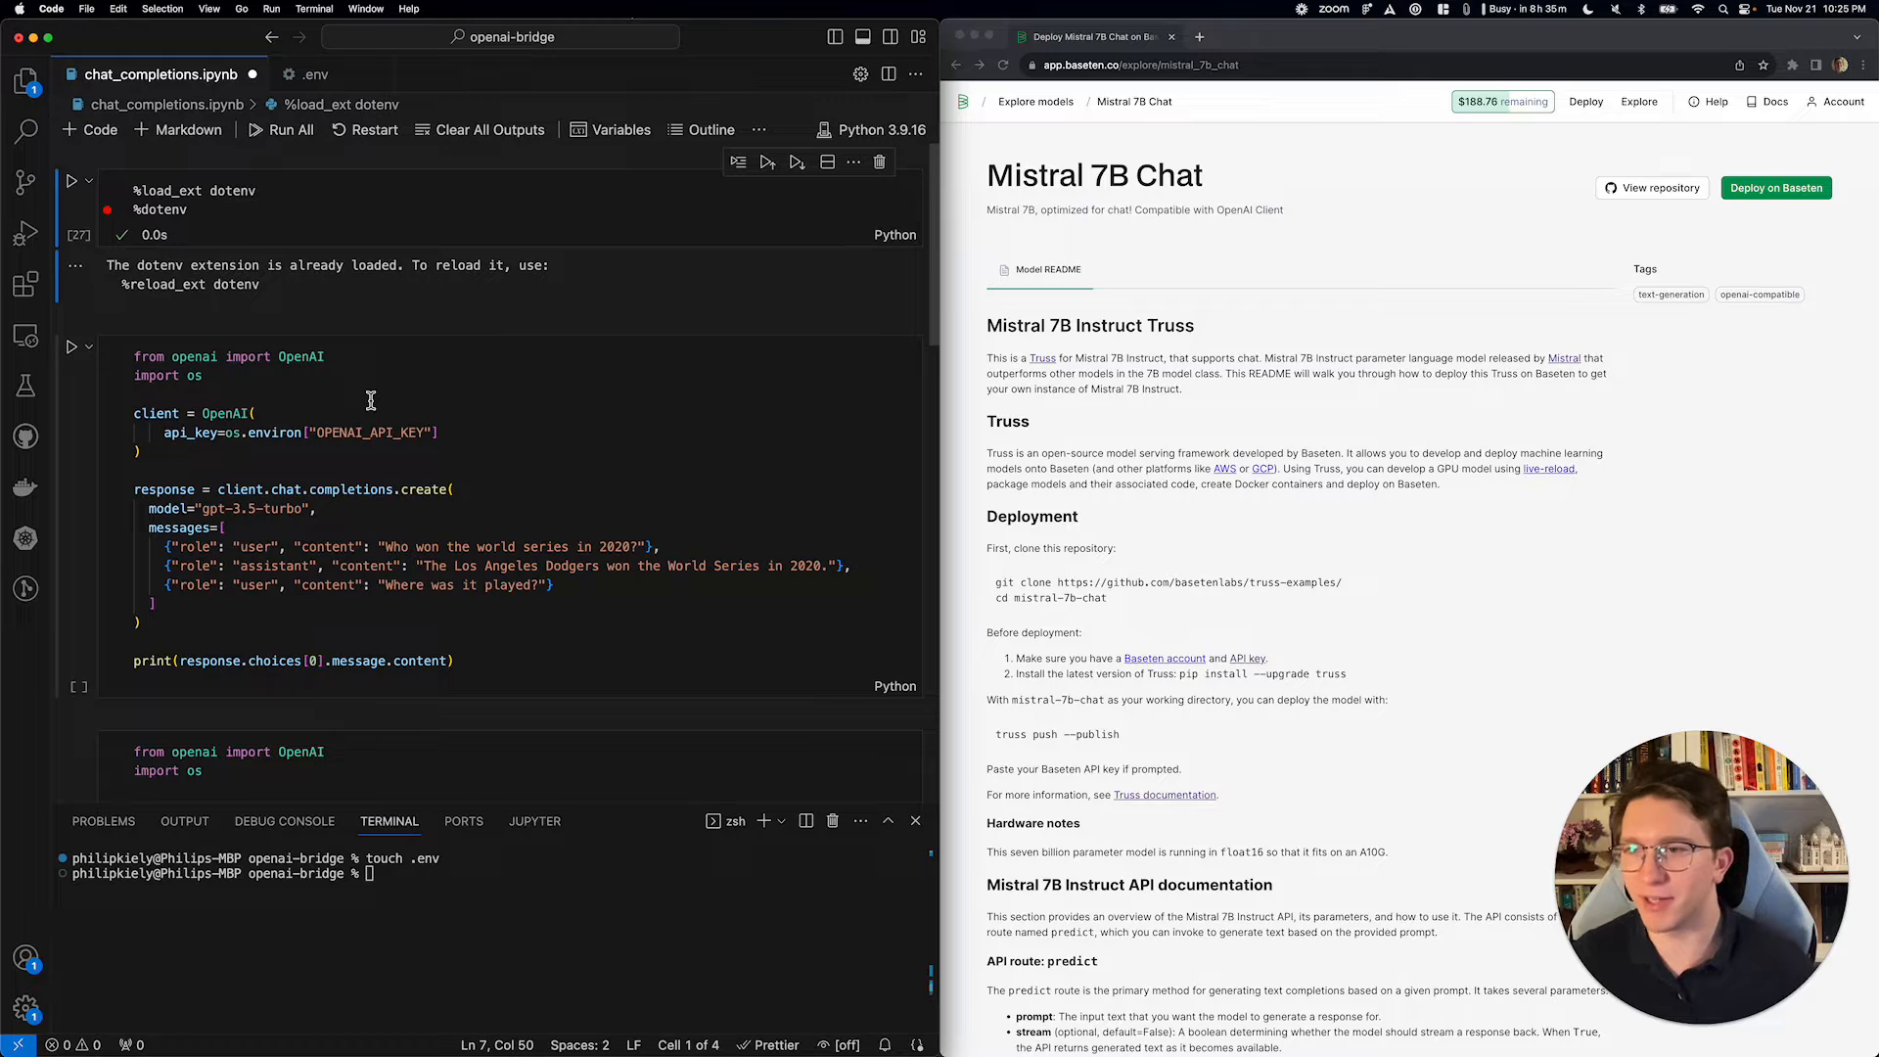
{"action": "mouse_move", "coordinate": [393, 585]}
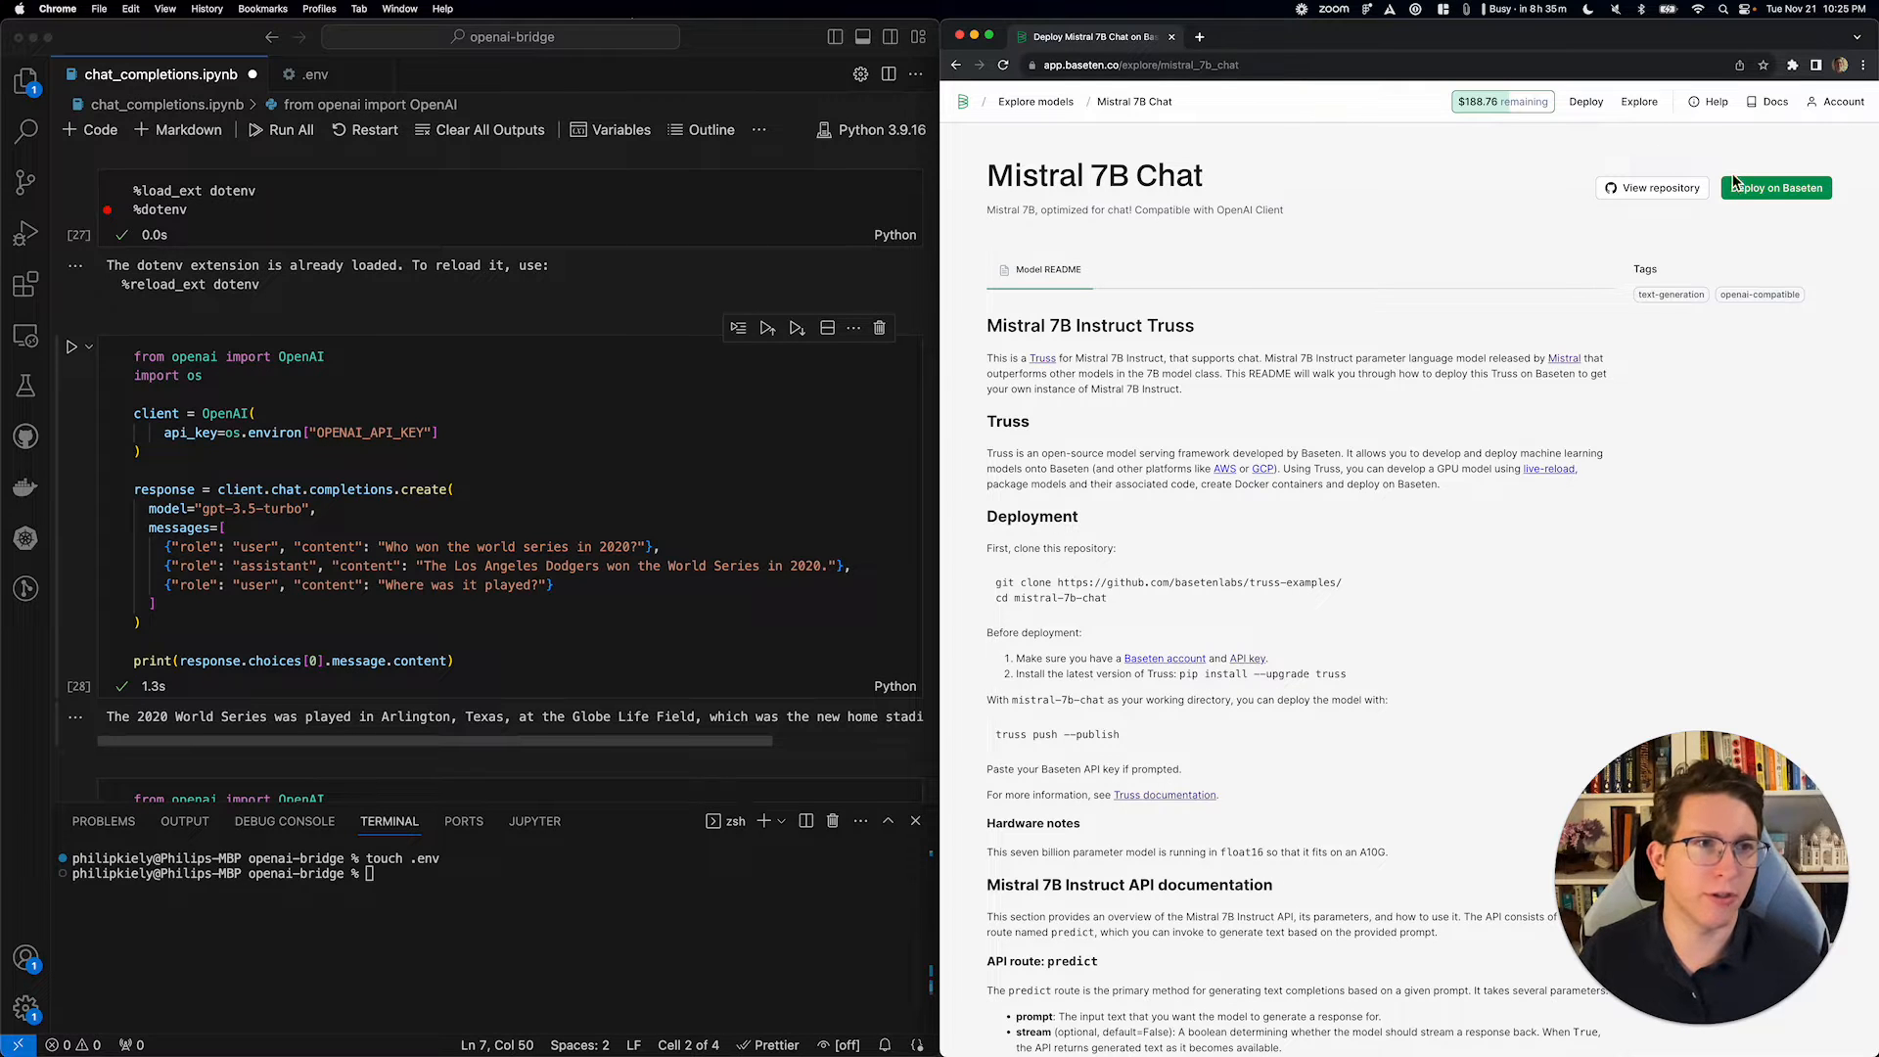
- Deploy Mistral 7B Chat on Baseten and confirm deploying it to the workspace
{"action": "left_click", "coordinate": [1774, 188]}
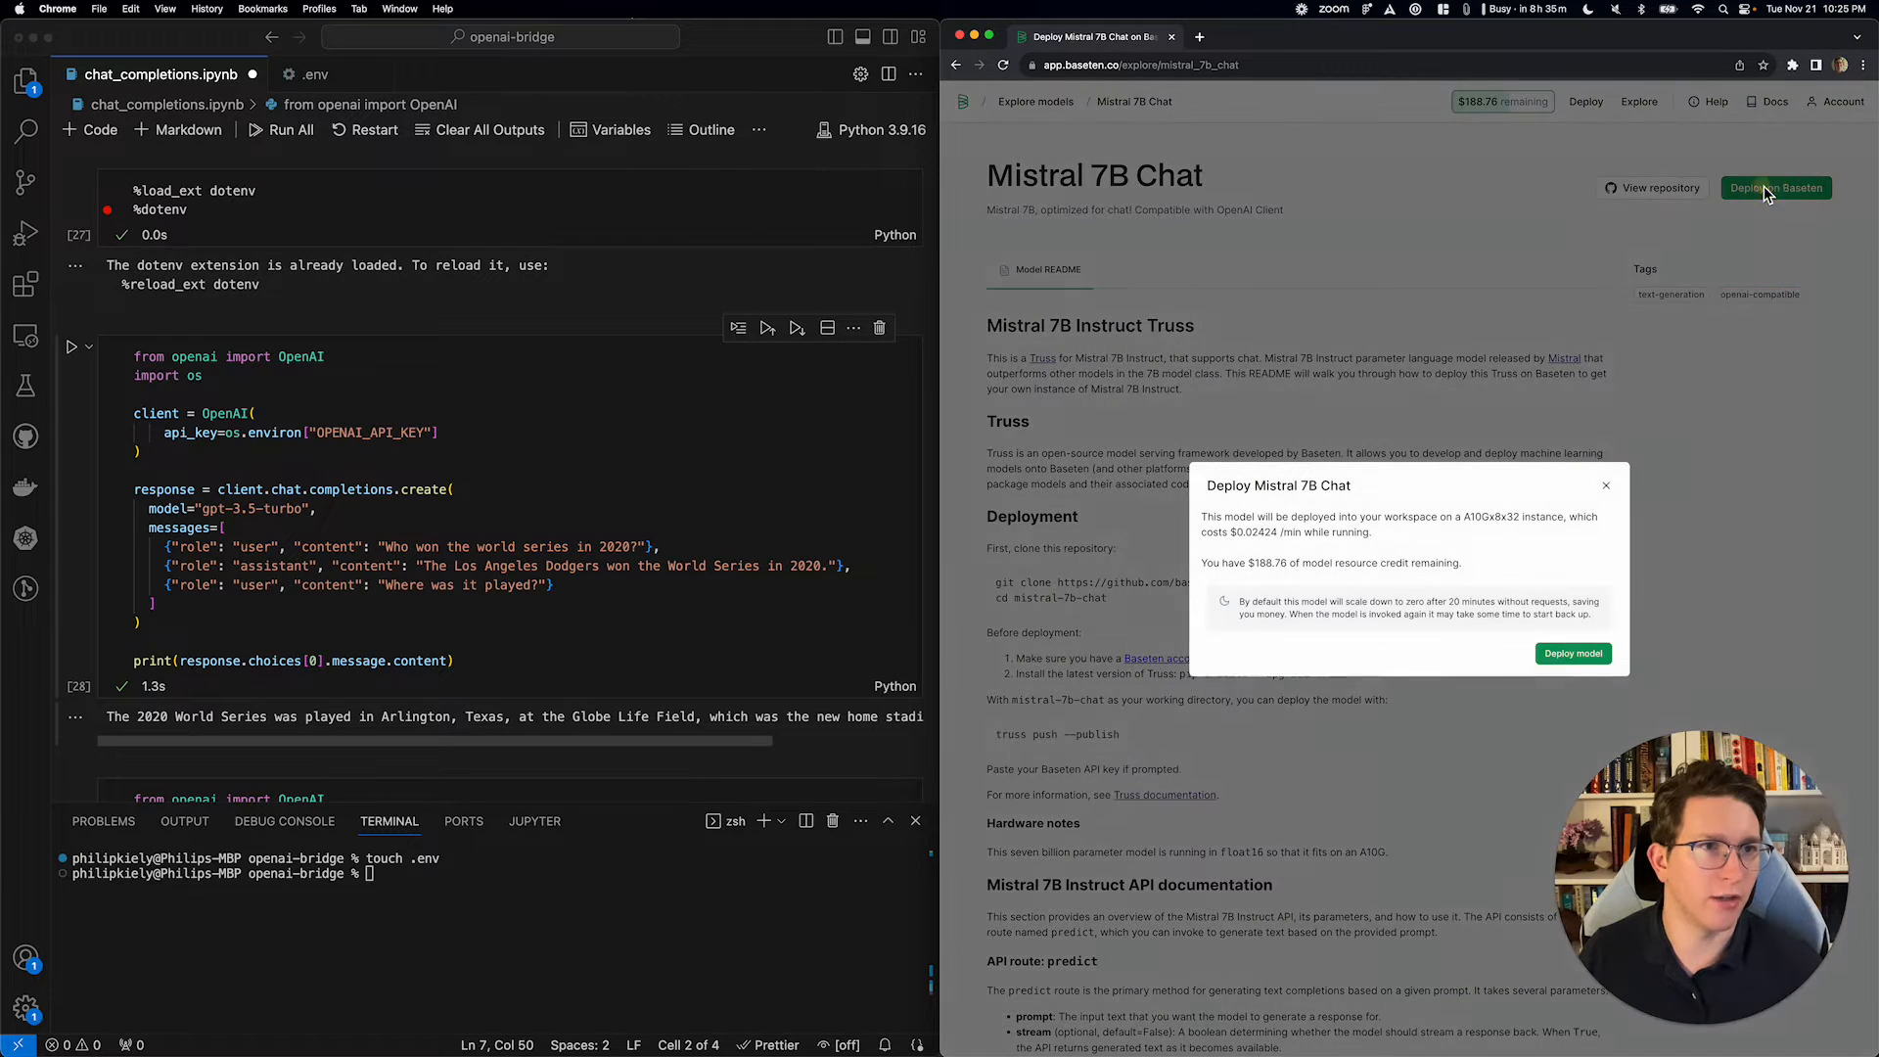
{"action": "left_click", "coordinate": [1573, 653]}
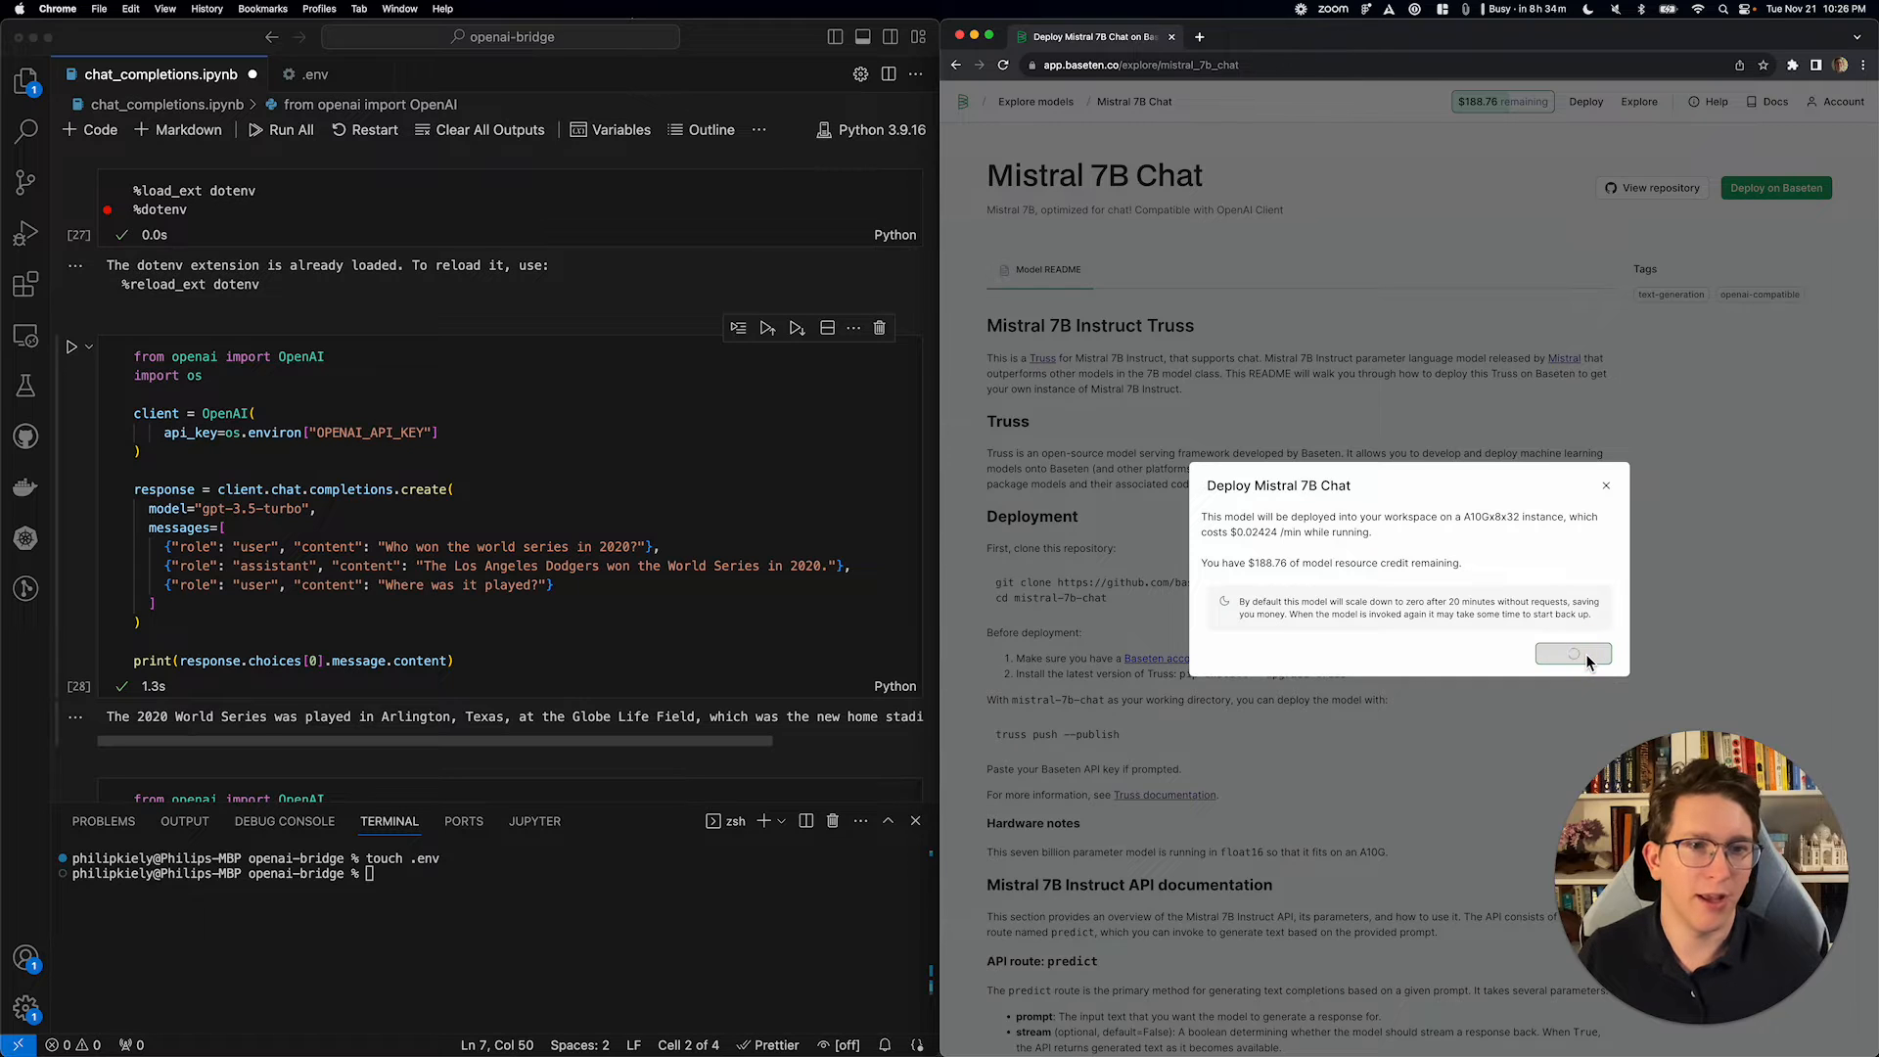
{"action": "left_click", "coordinate": [1573, 653]}
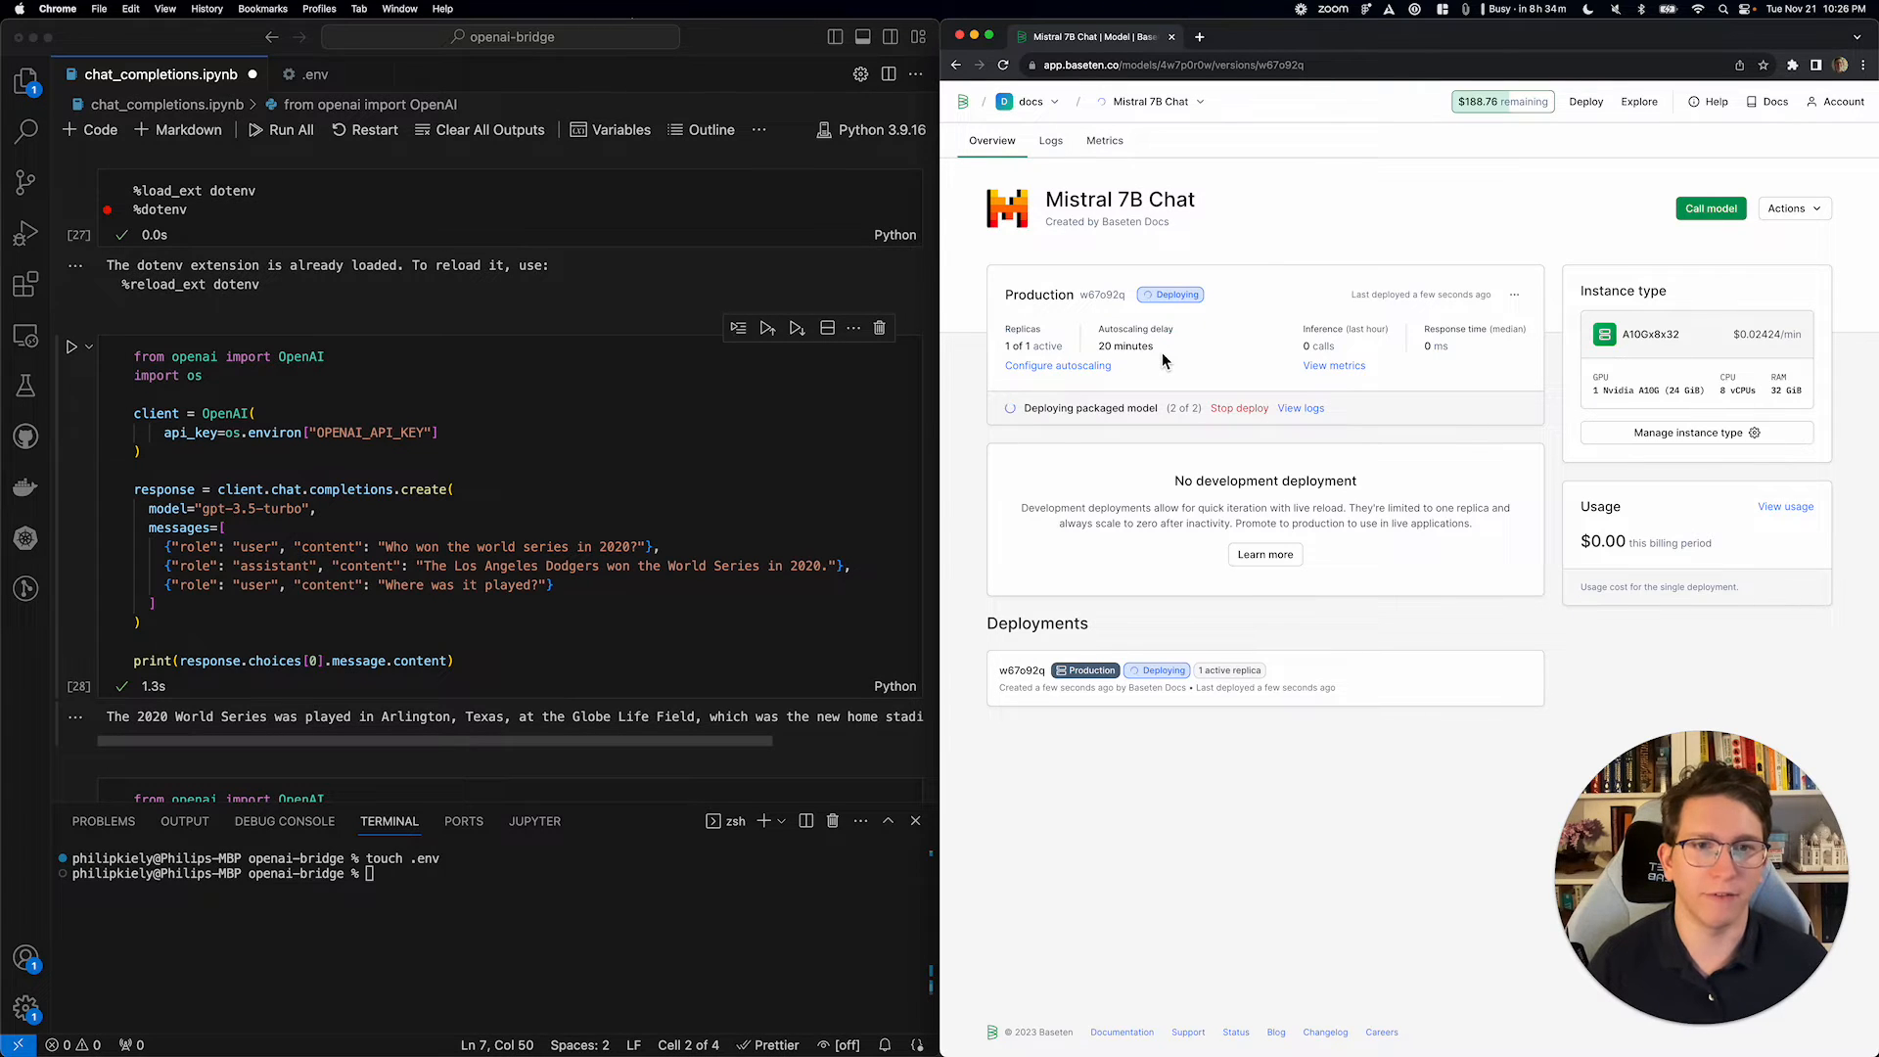
{"action": "mouse_move", "coordinate": [1121, 294]}
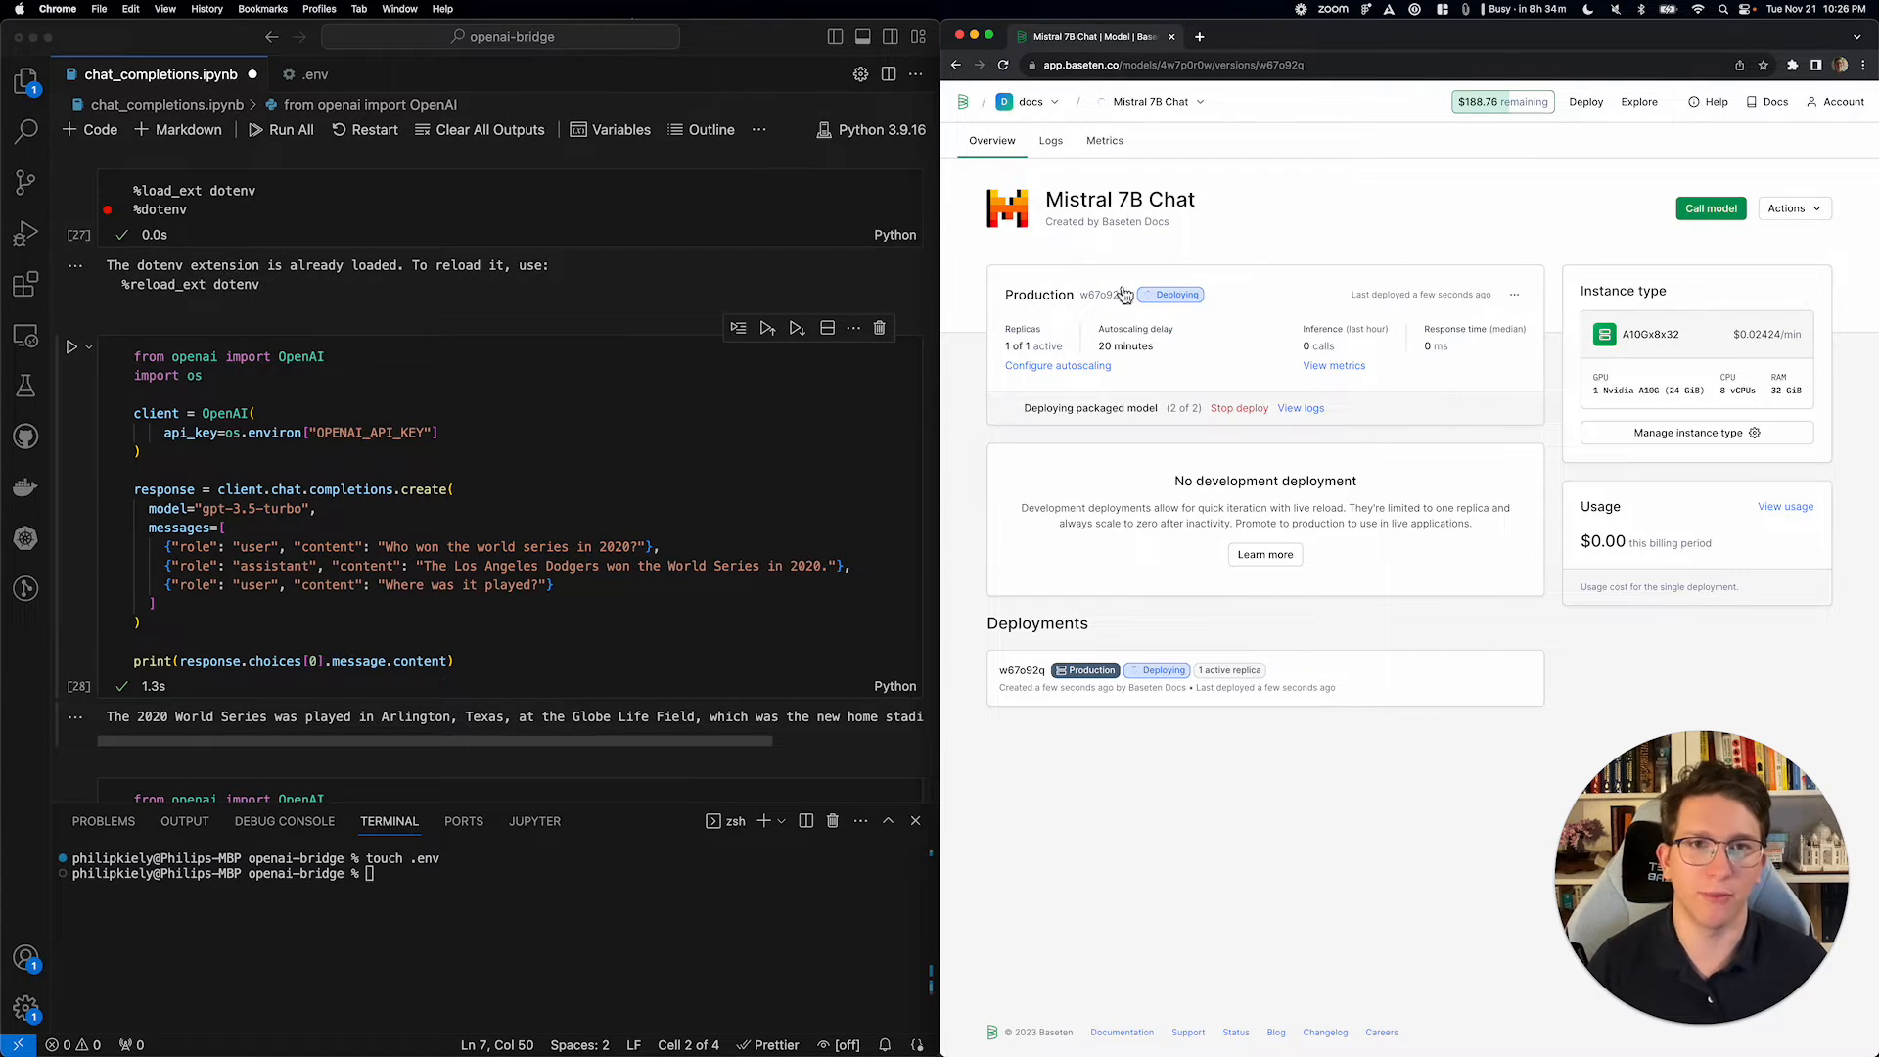
- Watch the build logs until 'Deploy was a success', then view the model overview
{"action": "left_click", "coordinate": [1050, 140]}
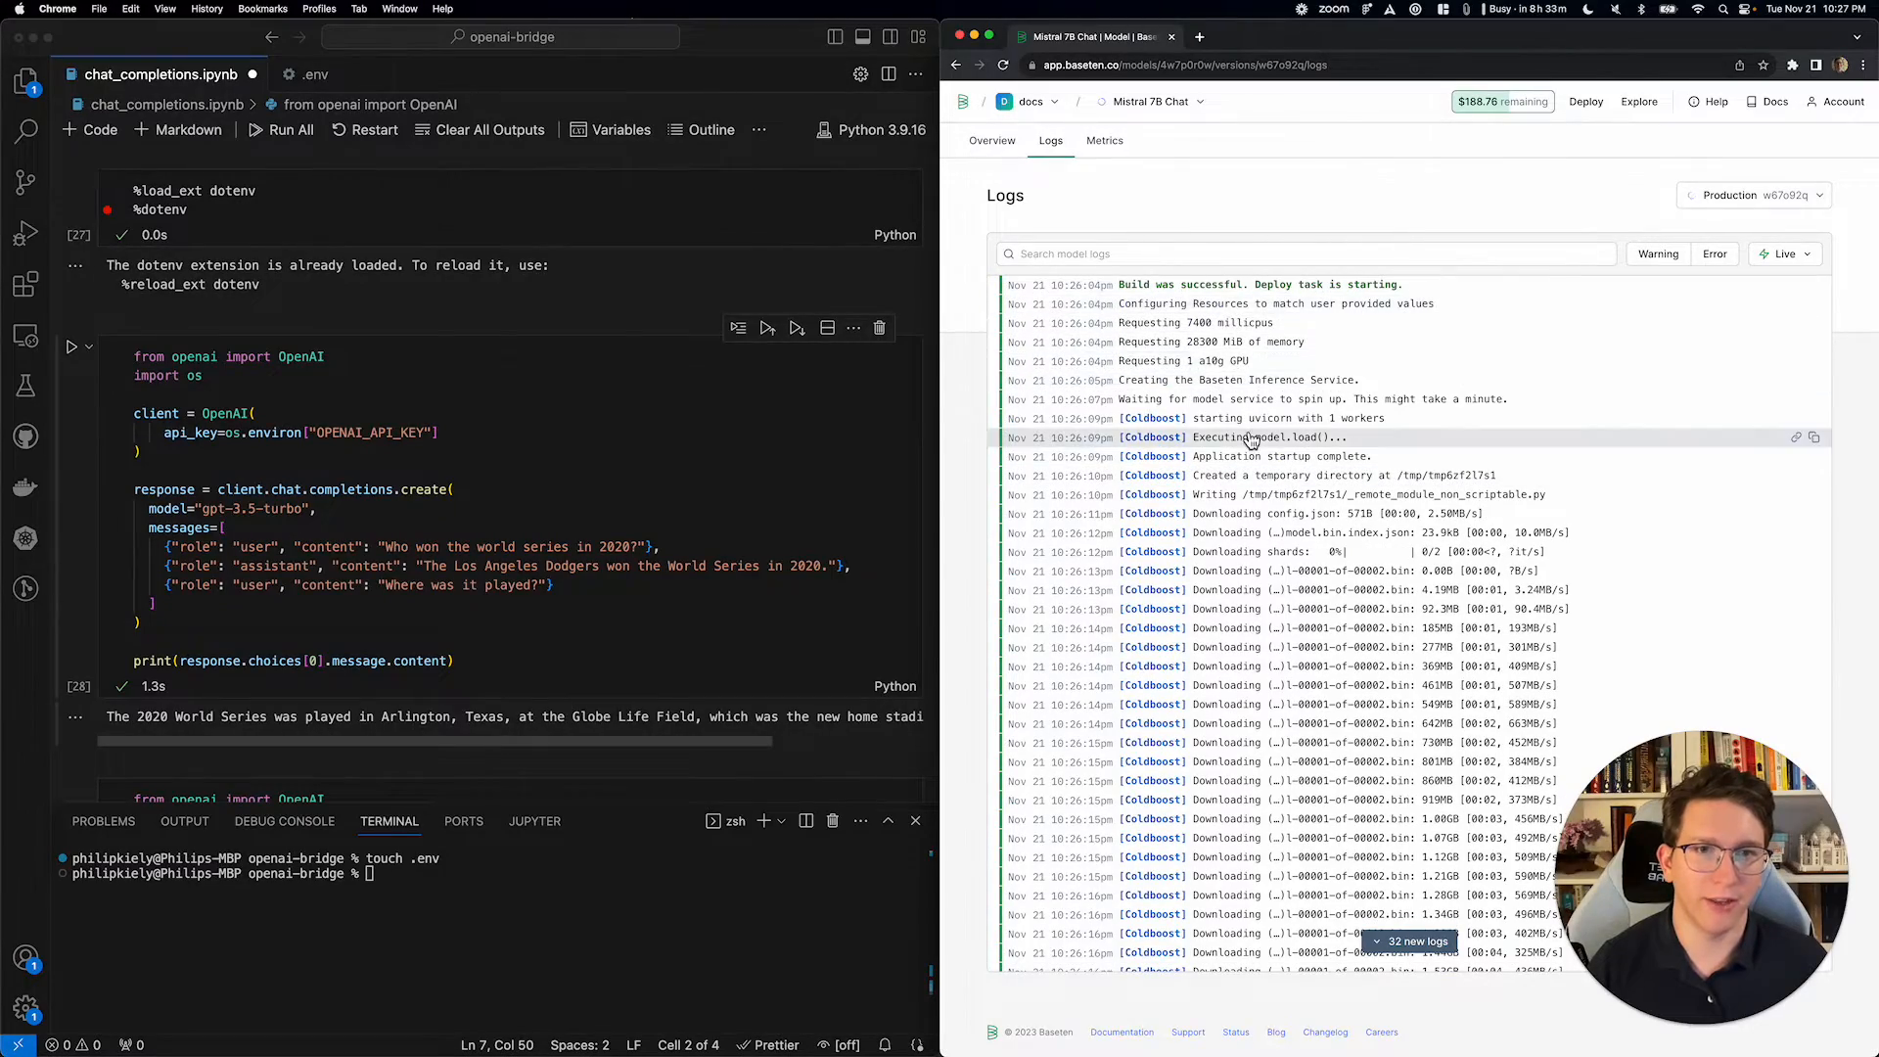
{"action": "scroll", "scroll_direction": "down", "scroll_amount": 3}
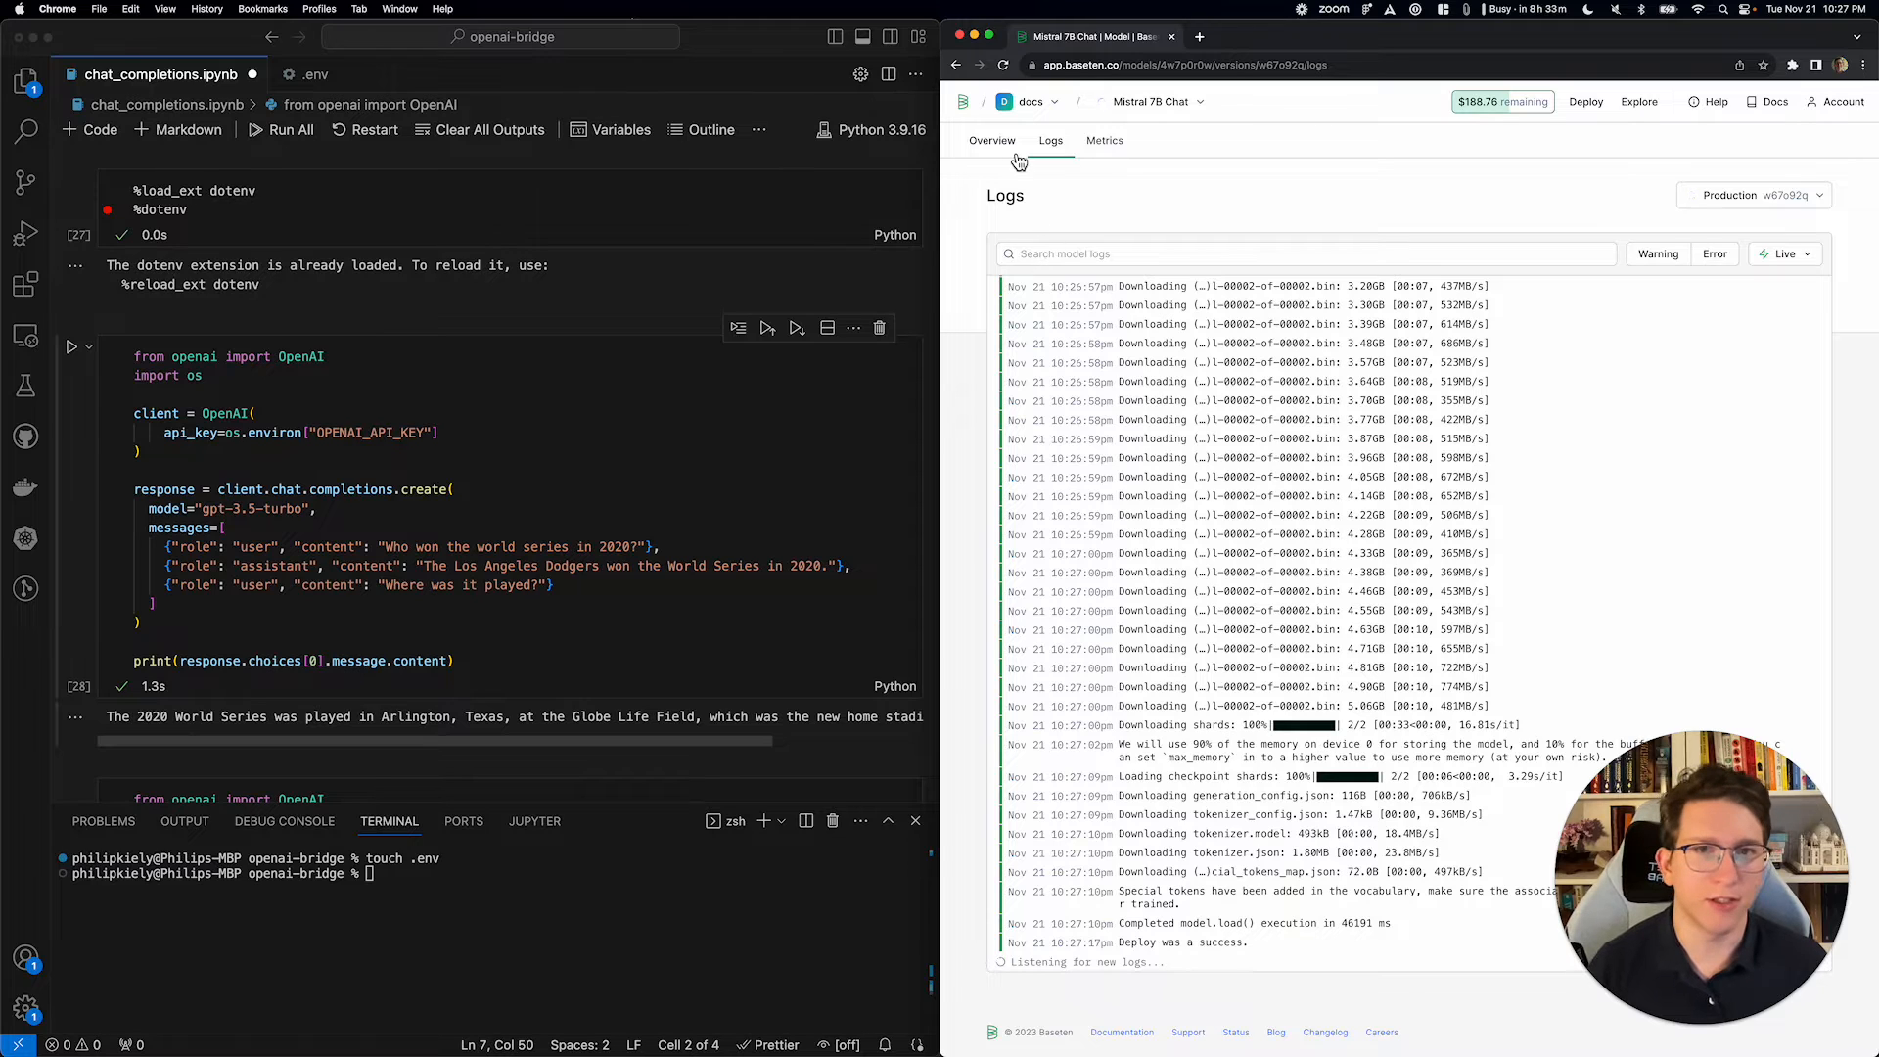
{"action": "left_click", "coordinate": [992, 140]}
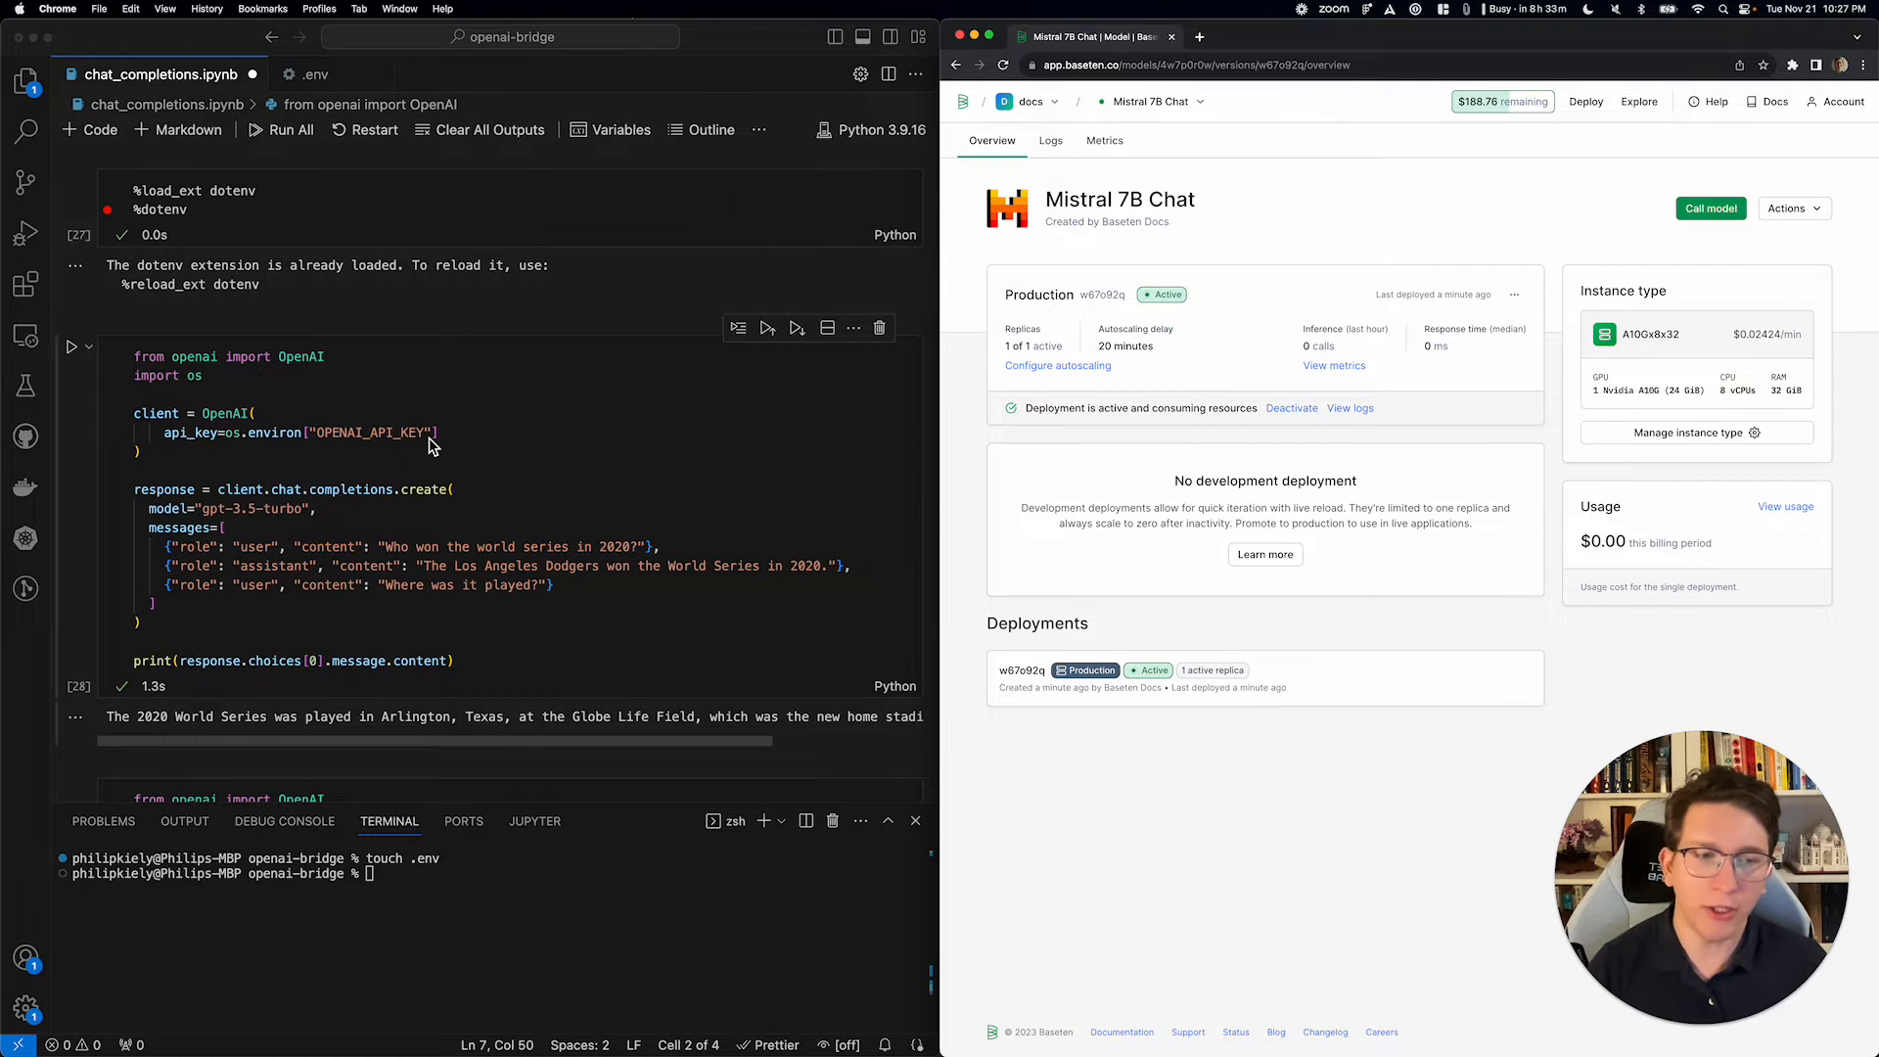
- Open Call model details and select the Mistral model ID in the endpoint URL
{"action": "scroll", "scroll_direction": "down", "scroll_amount": 3}
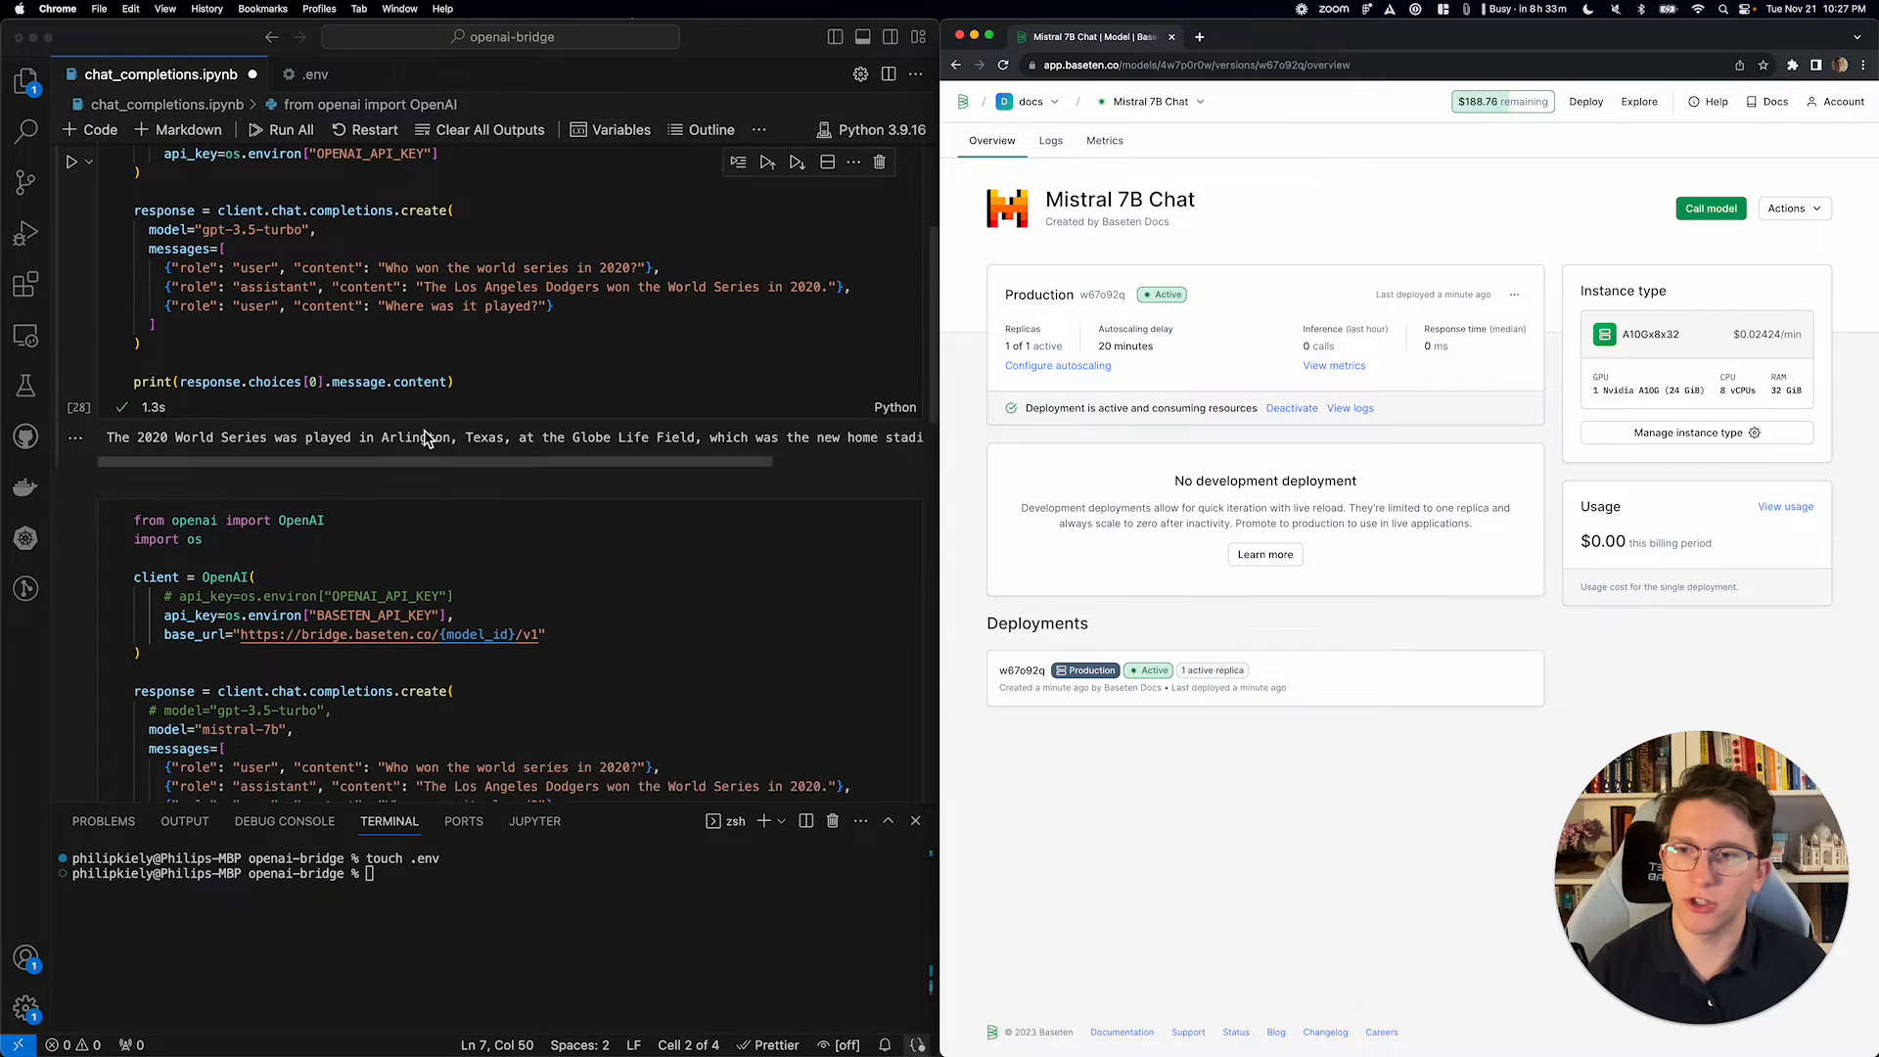
{"action": "scroll", "scroll_direction": "down", "scroll_amount": 3}
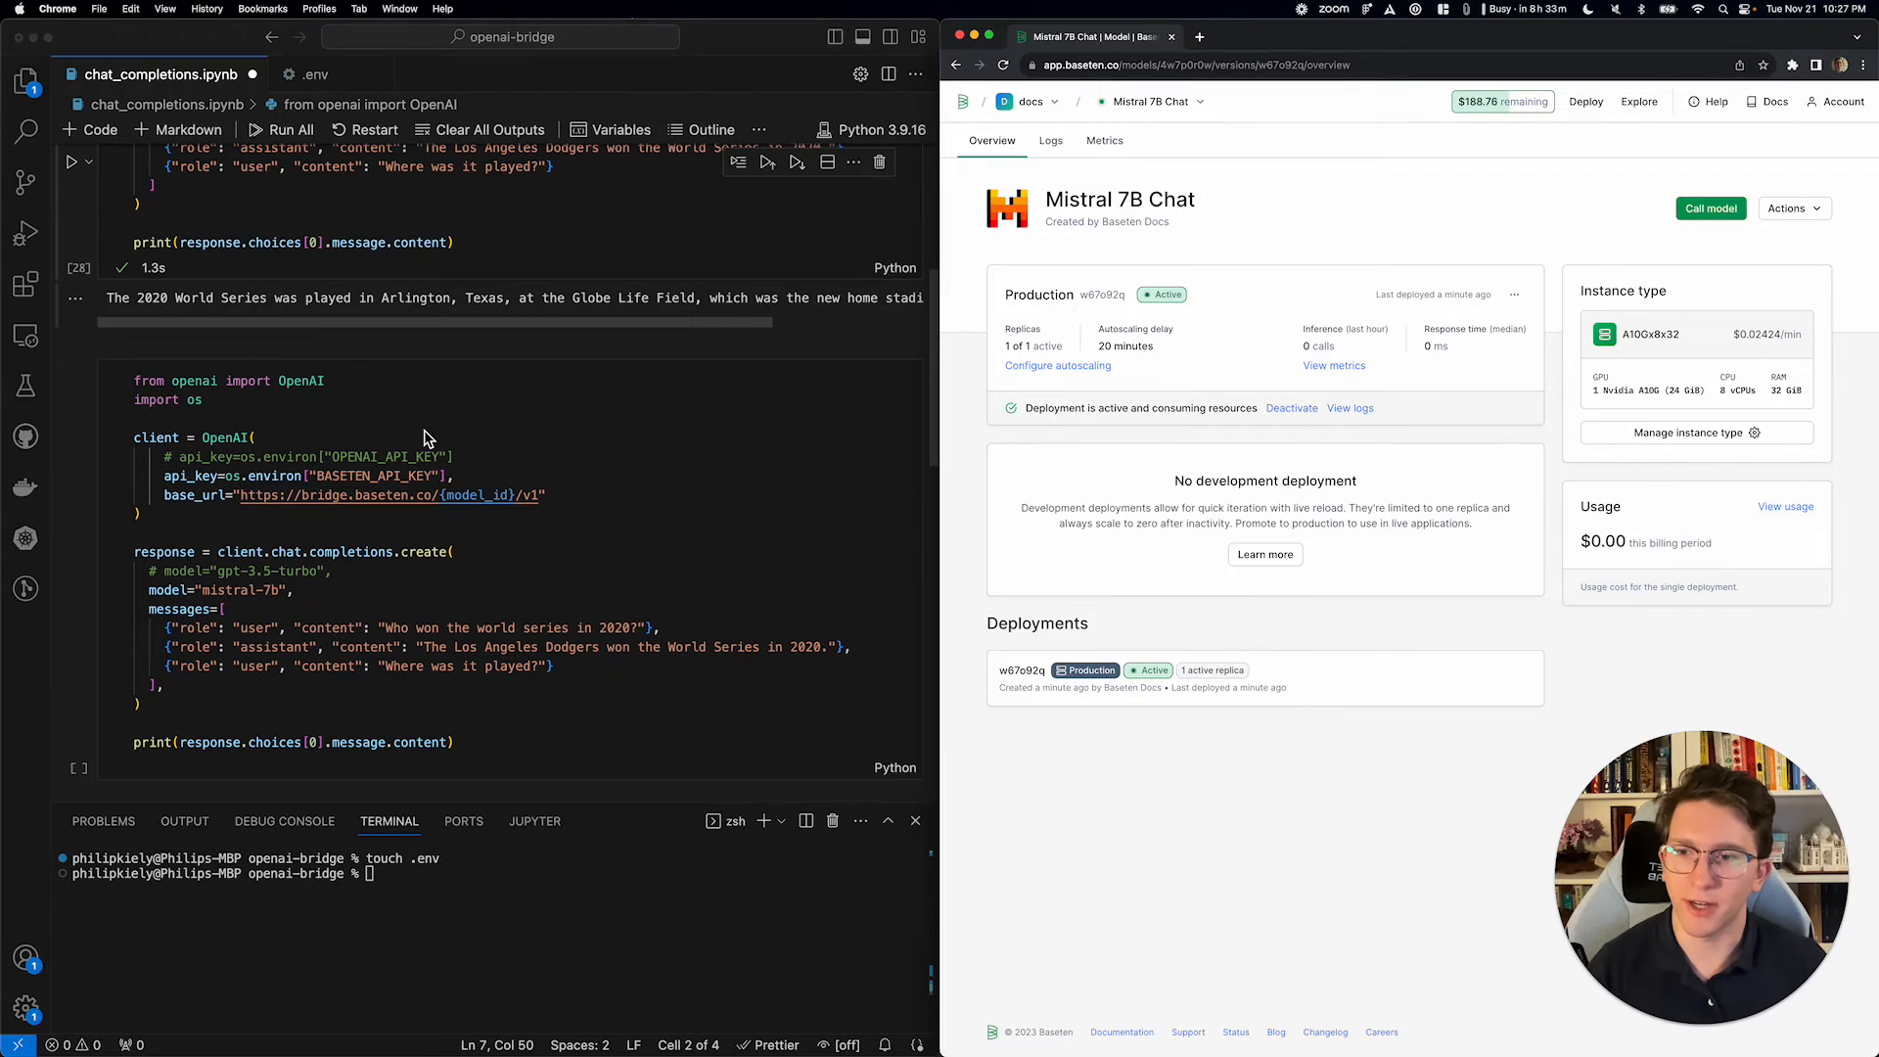
{"action": "mouse_move", "coordinate": [1710, 207]}
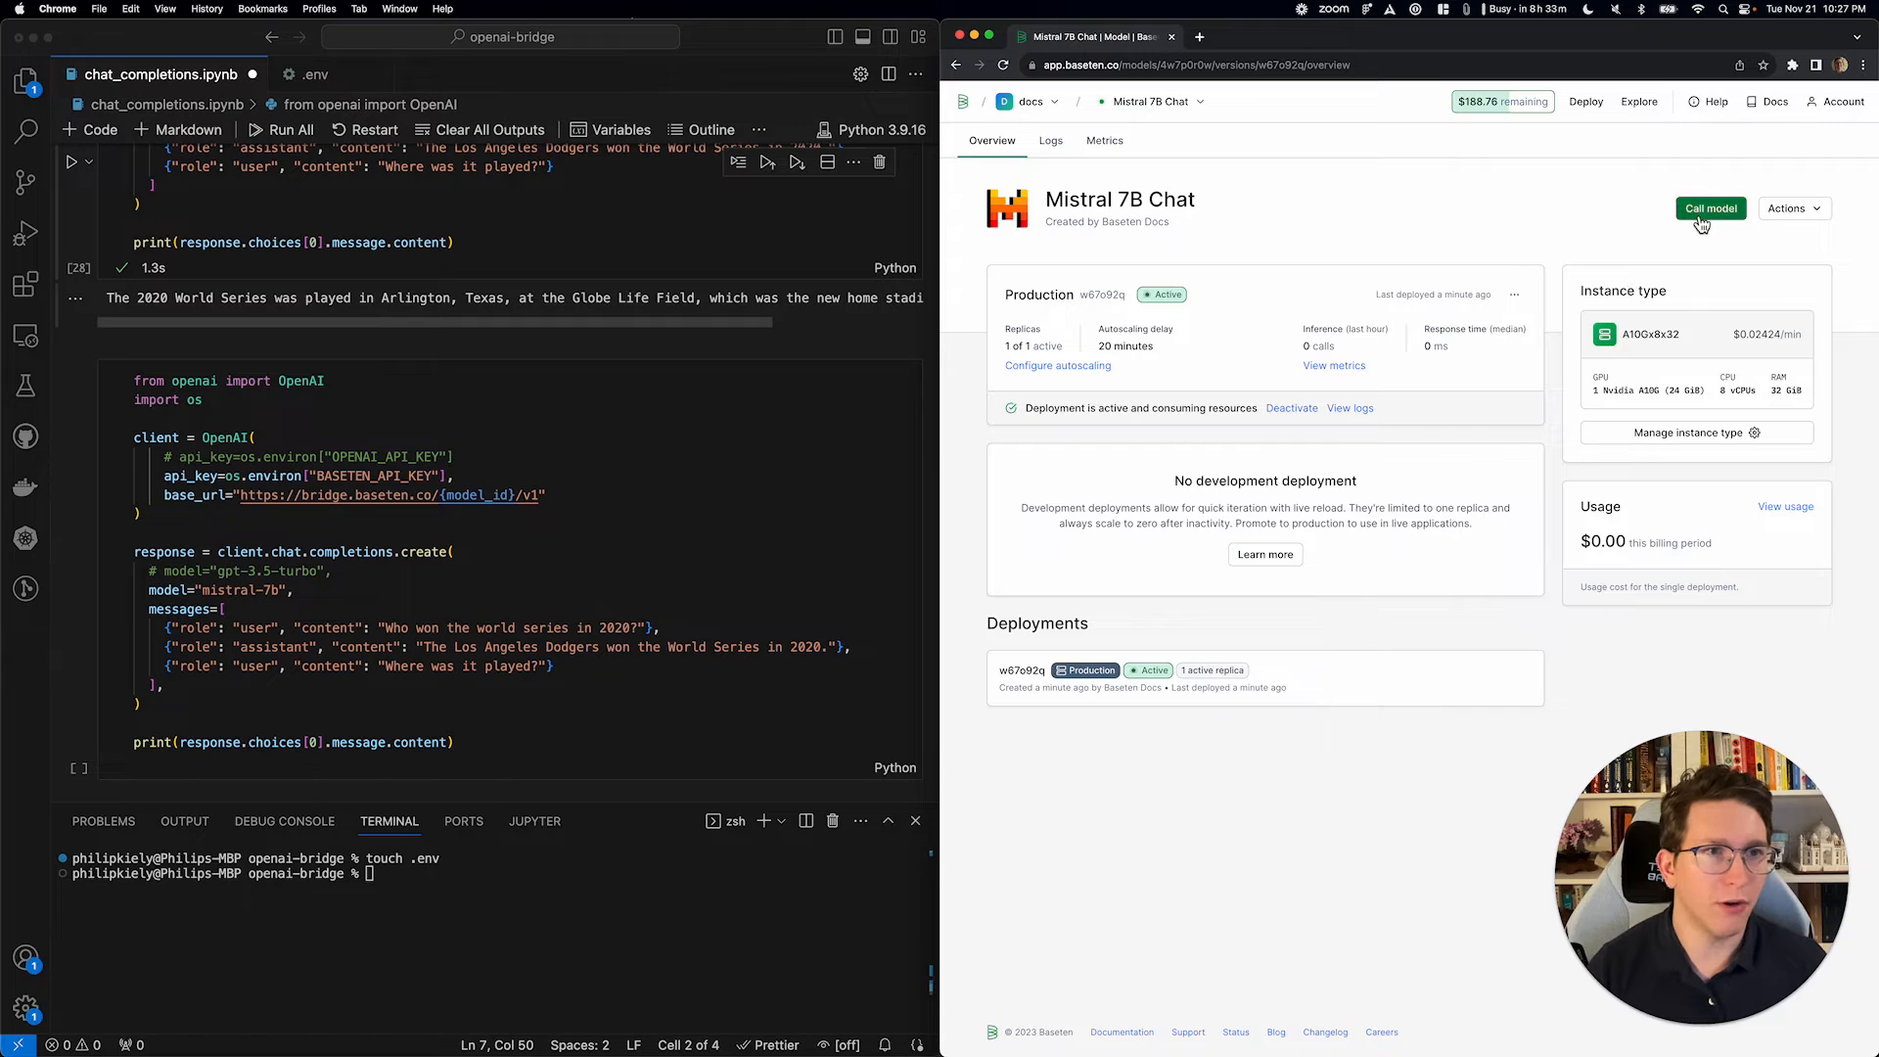
{"action": "left_click", "coordinate": [1710, 208]}
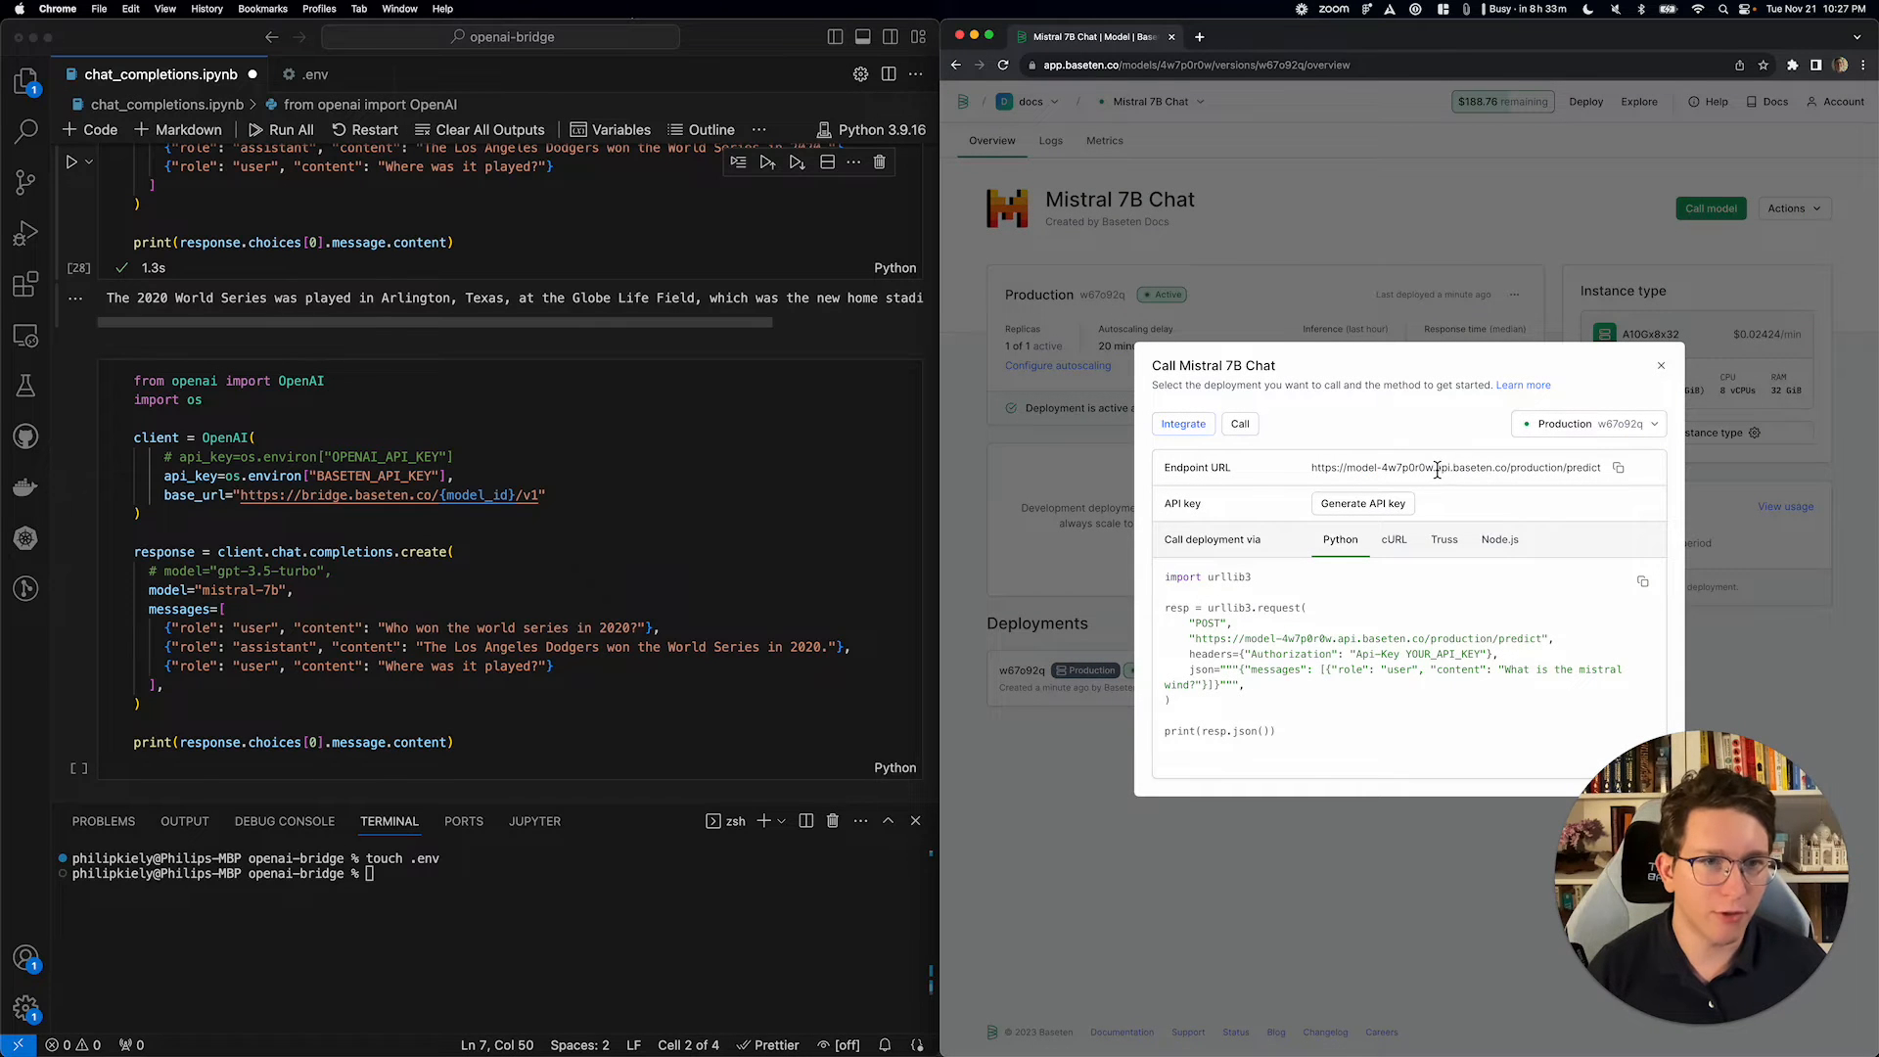
{"action": "double_click", "coordinate": [1390, 467]}
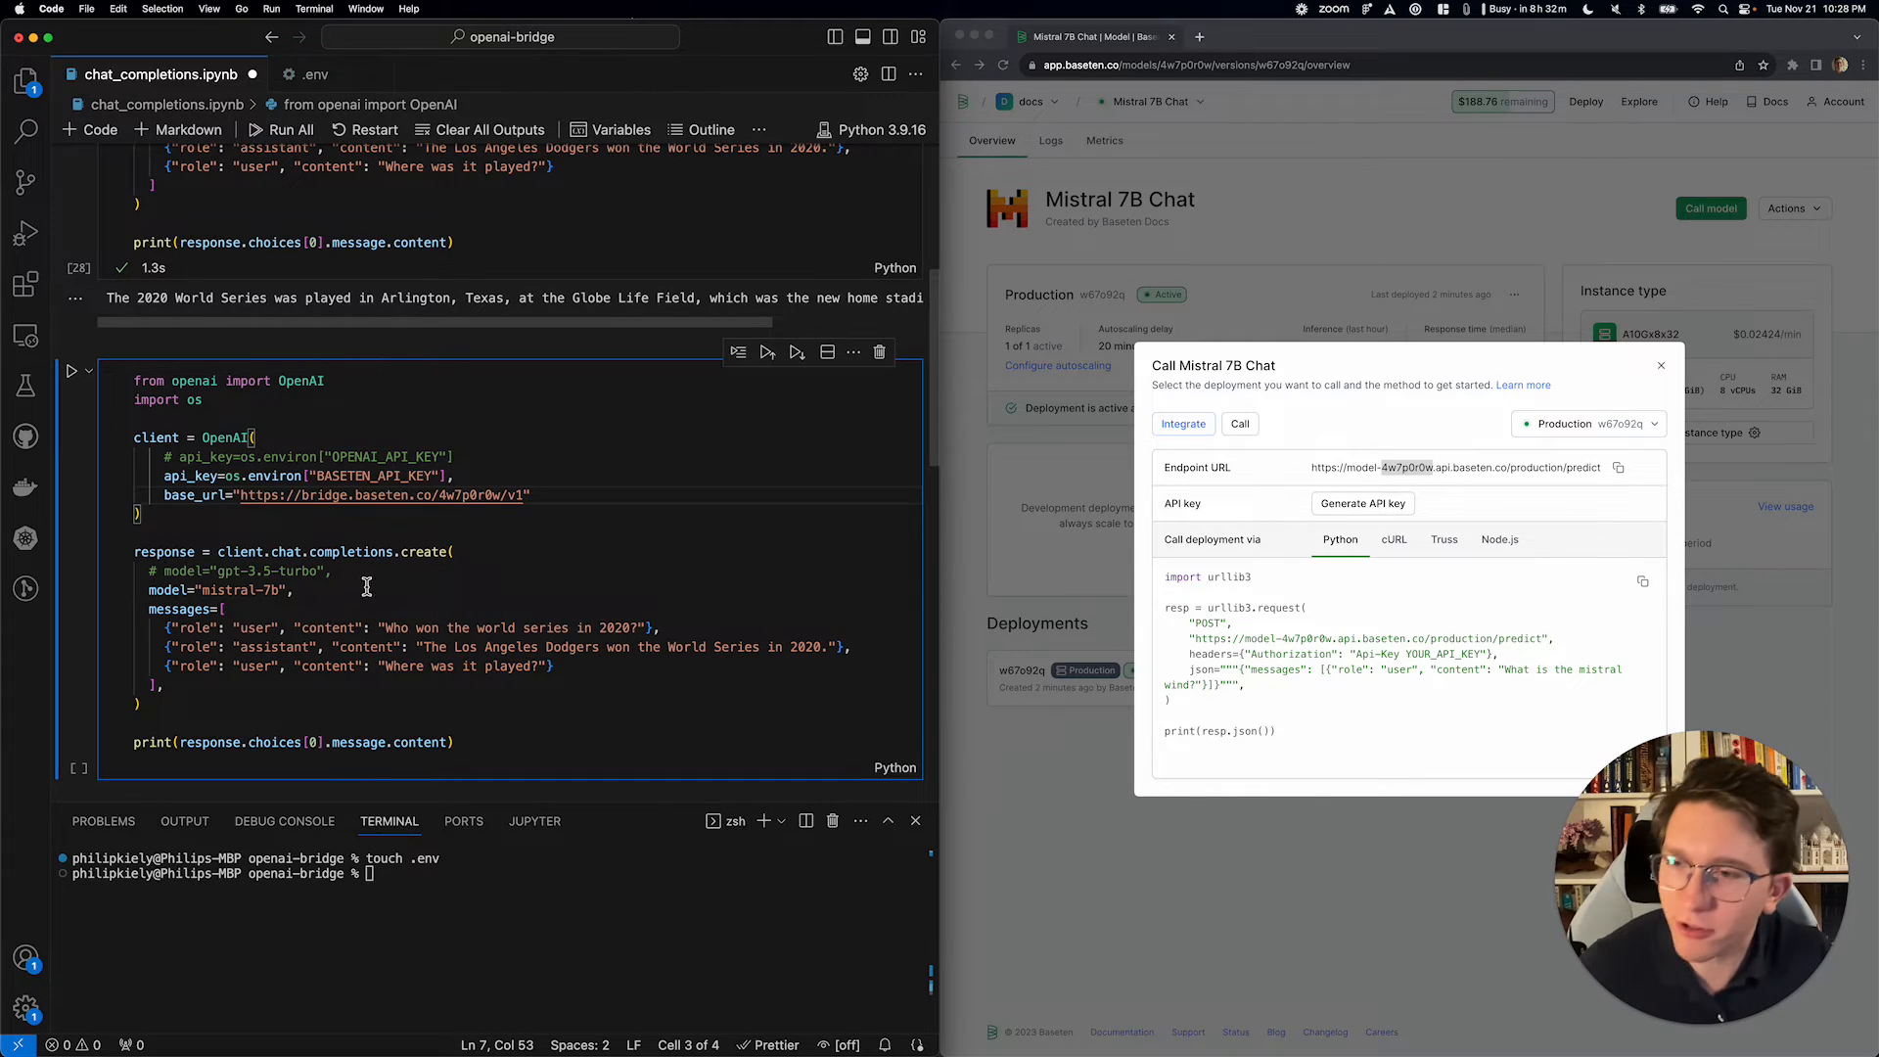
- Close the Call Mistral 7B Chat dialog and run the mistral-7b notebook cell
{"action": "left_click", "coordinate": [266, 572]}
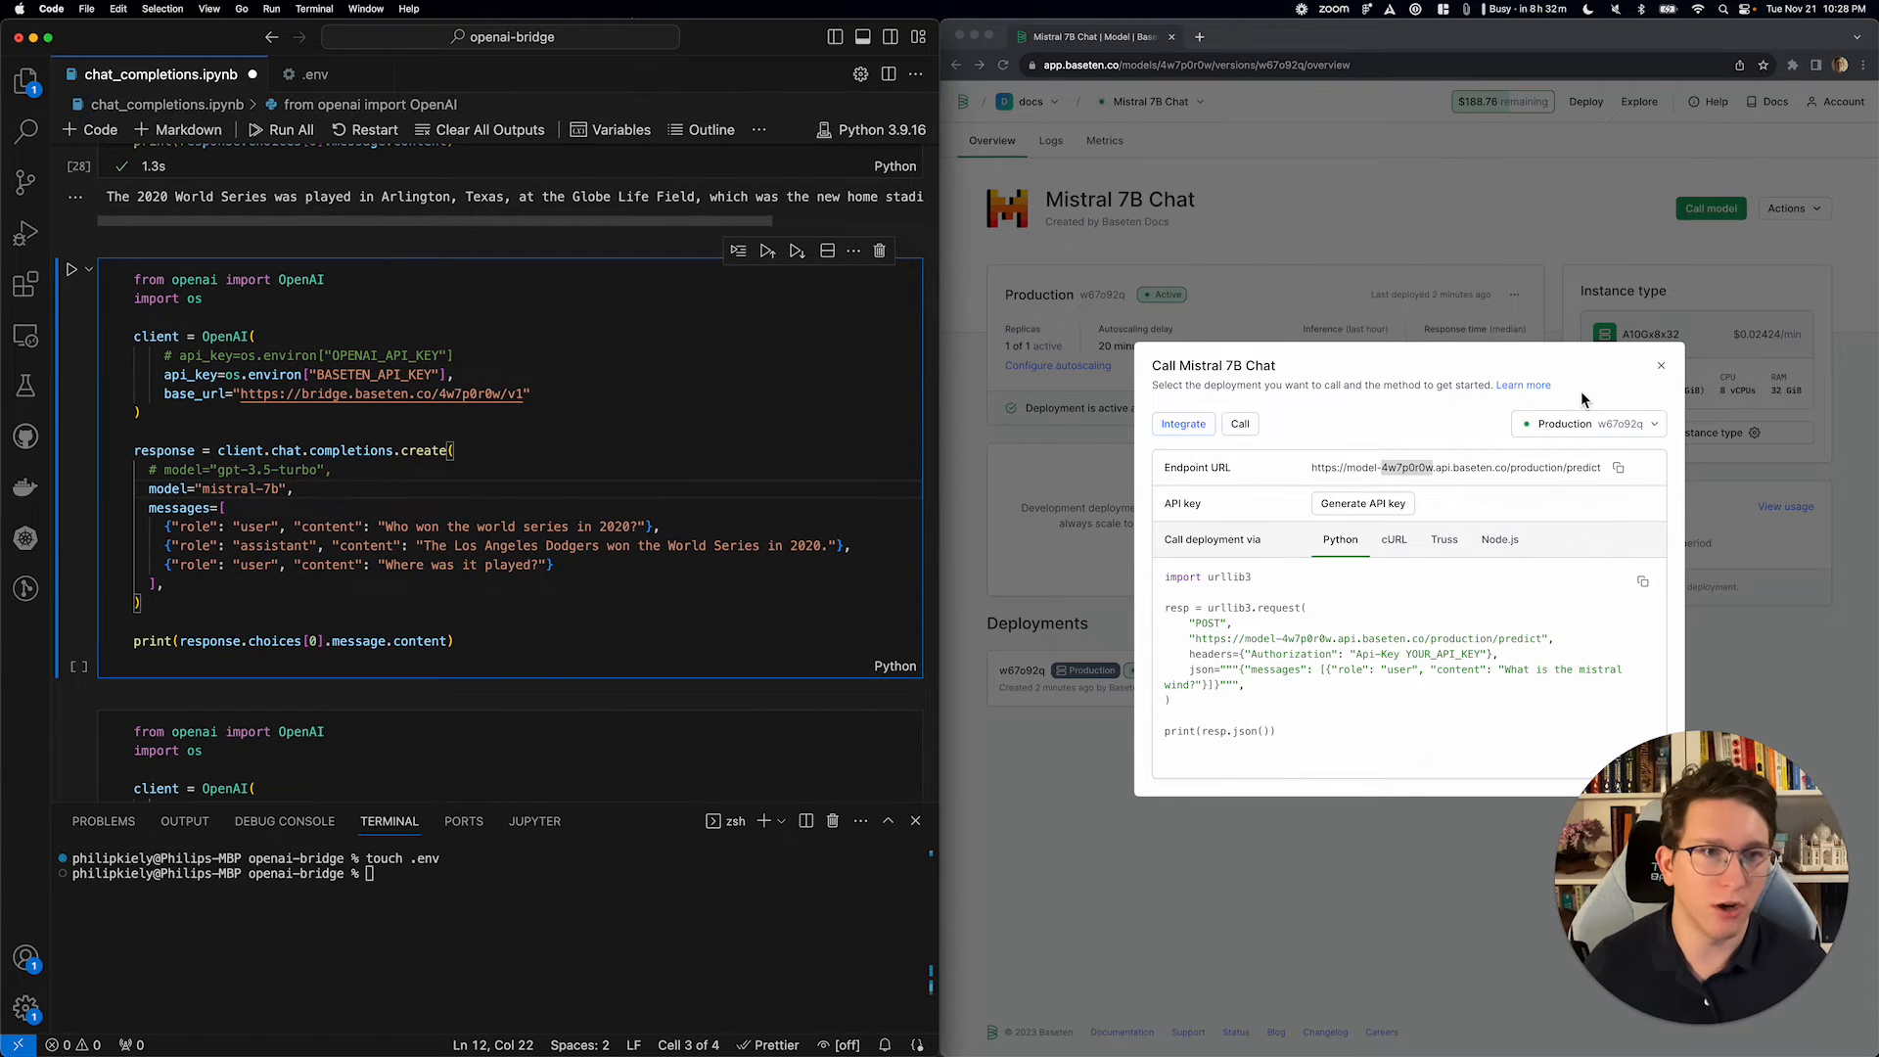
{"action": "left_click", "coordinate": [1661, 364]}
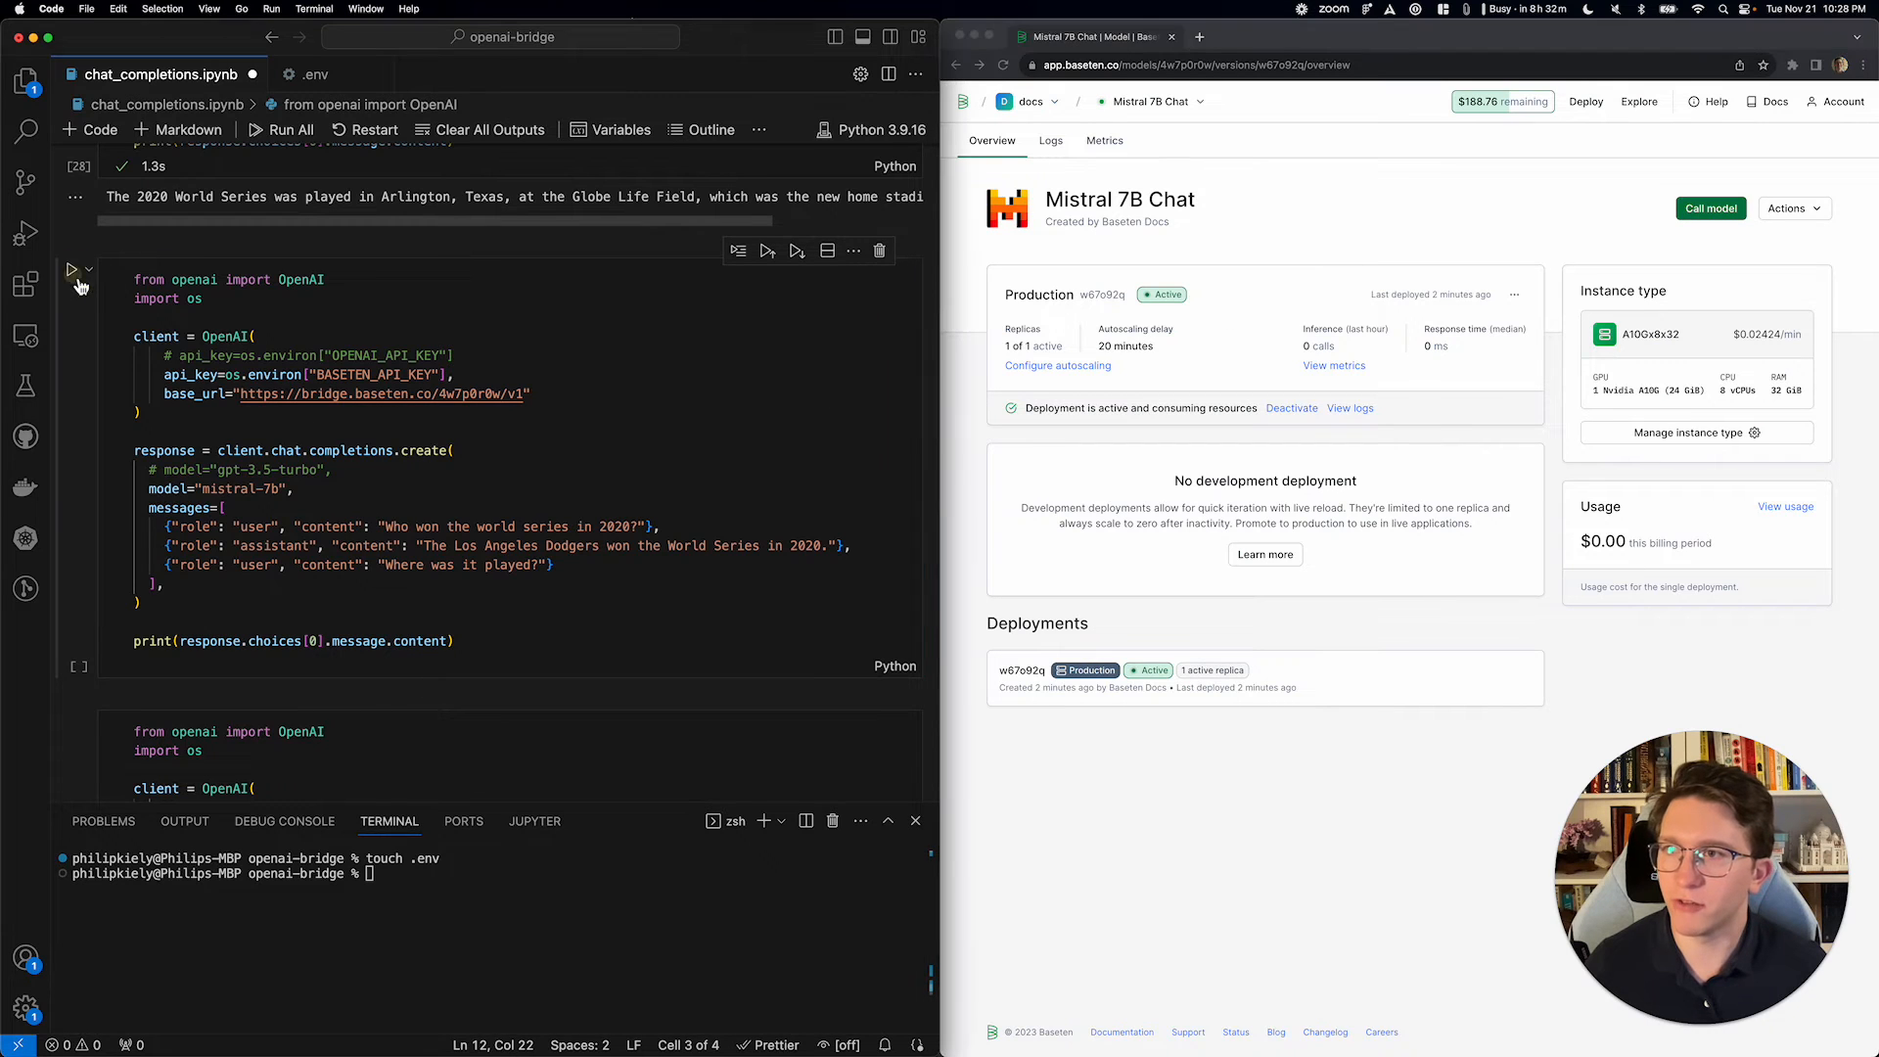
{"action": "left_click", "coordinate": [74, 271]}
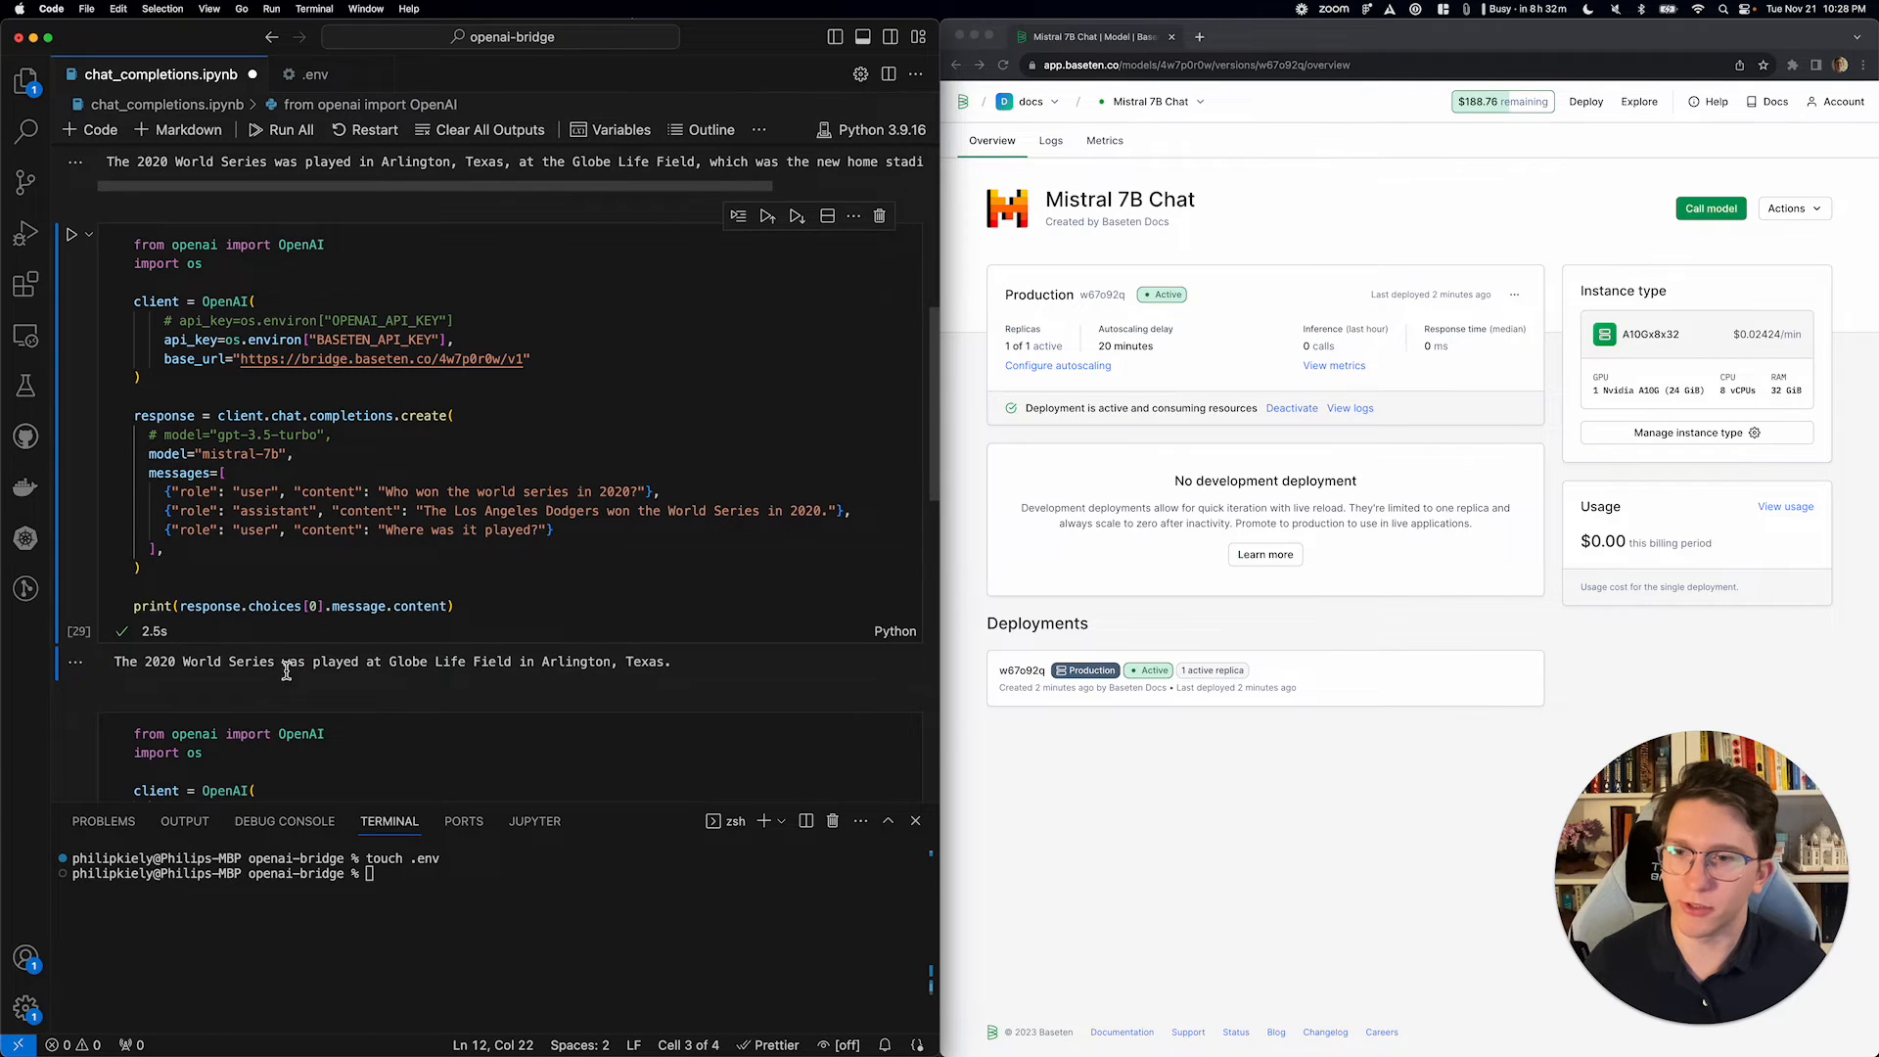
{"action": "mouse_move", "coordinate": [599, 667]}
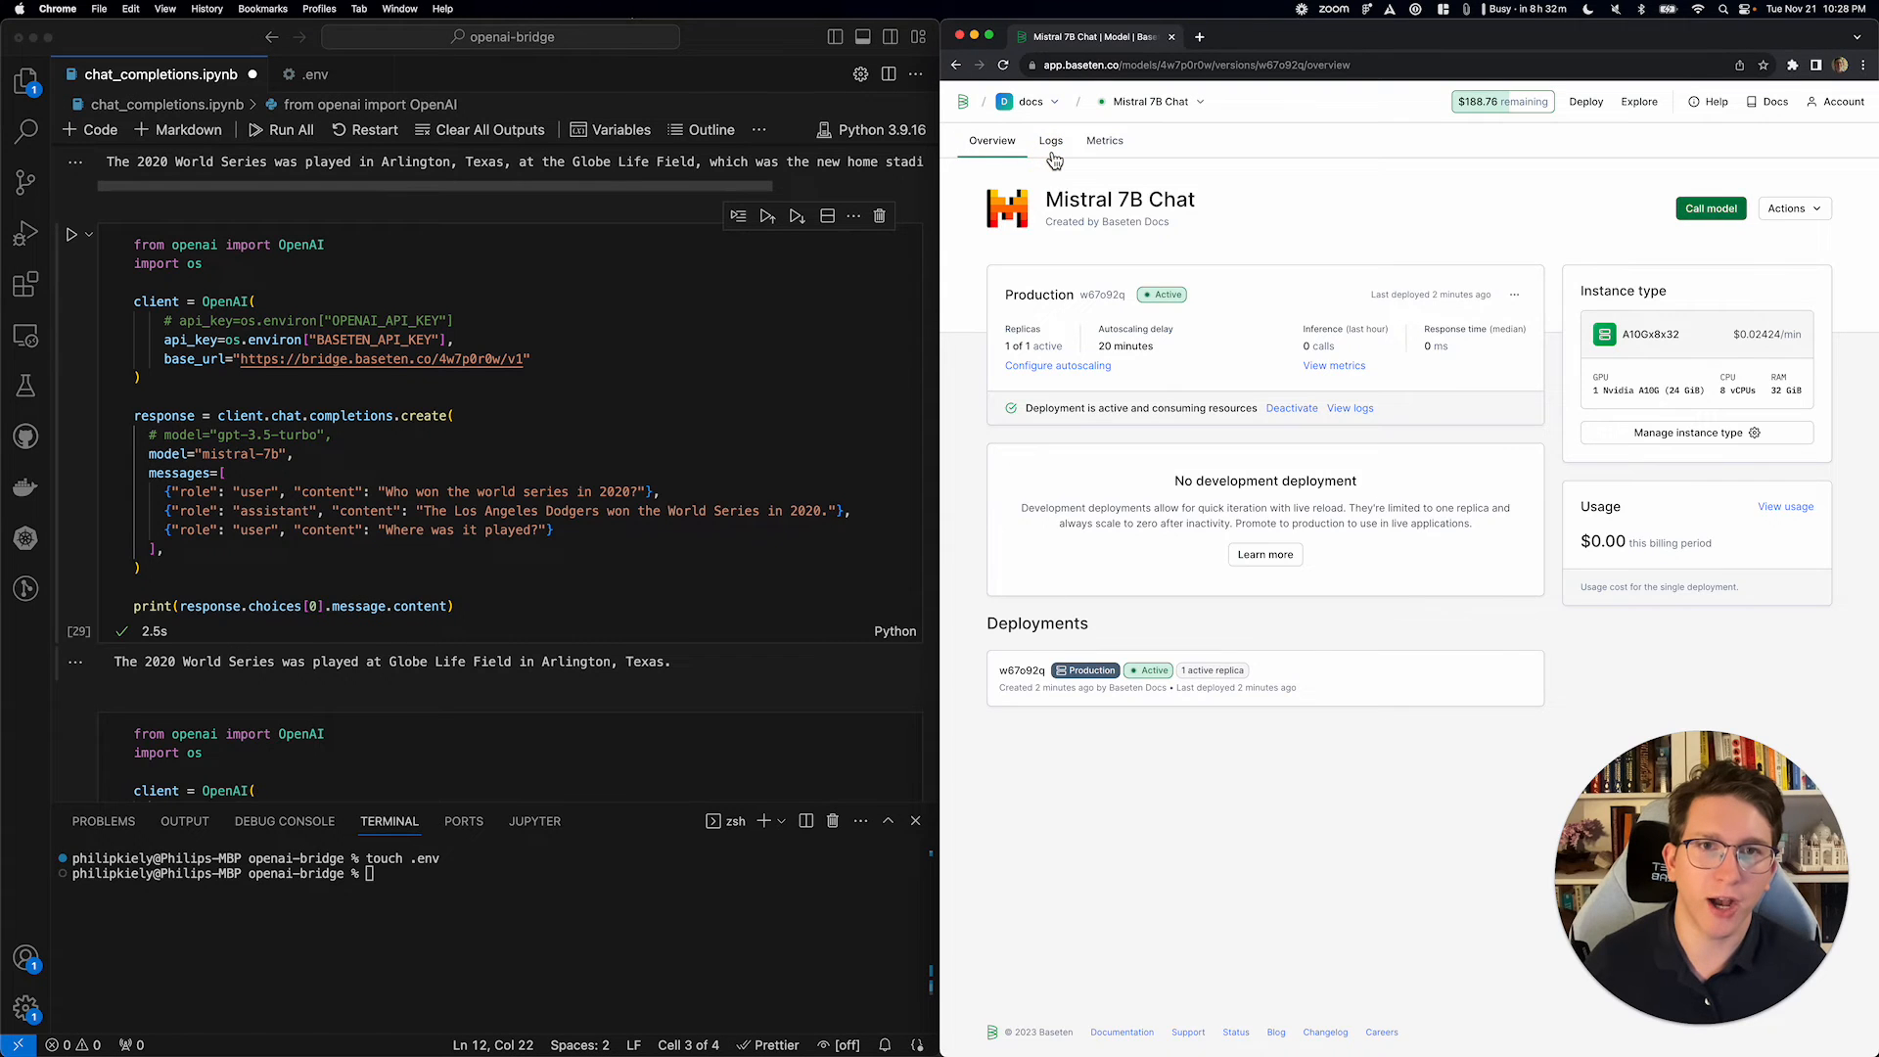
{"action": "left_click", "coordinate": [1050, 140]}
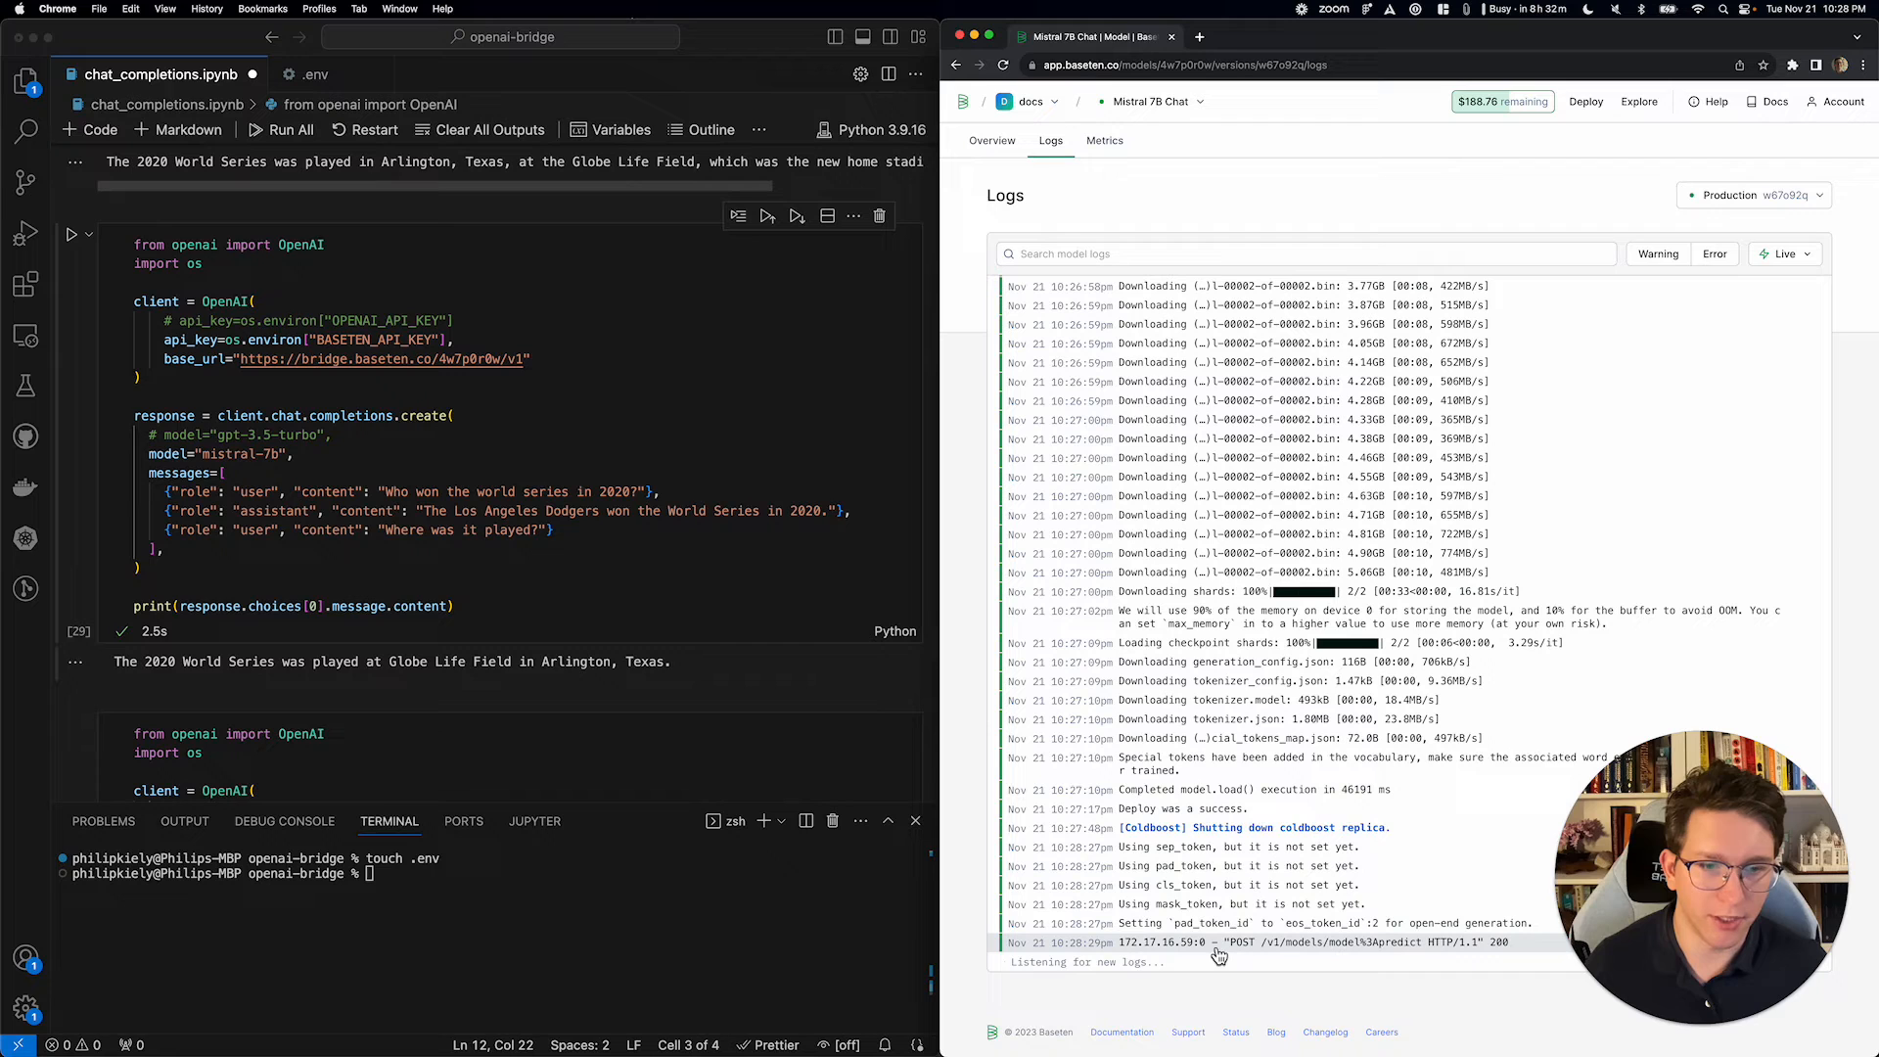
{"action": "mouse_move", "coordinate": [1234, 951]}
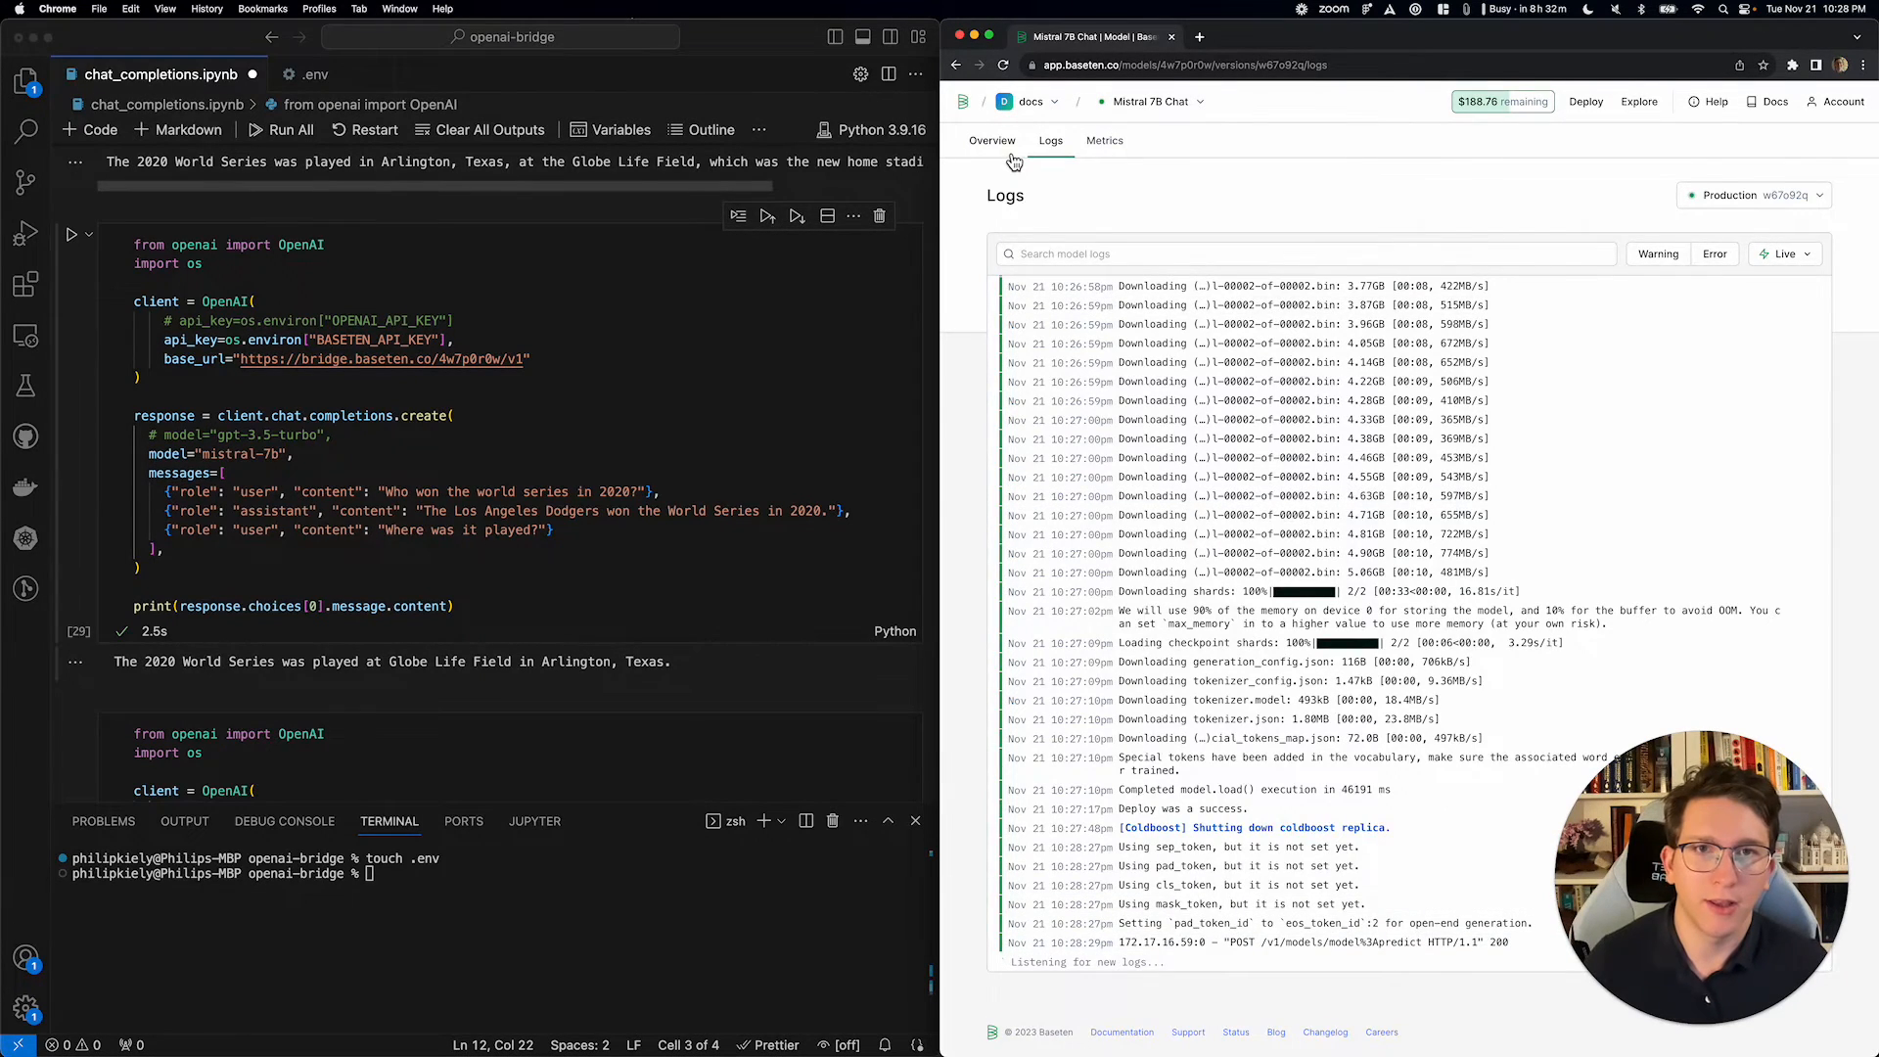
{"action": "left_click", "coordinate": [993, 140]}
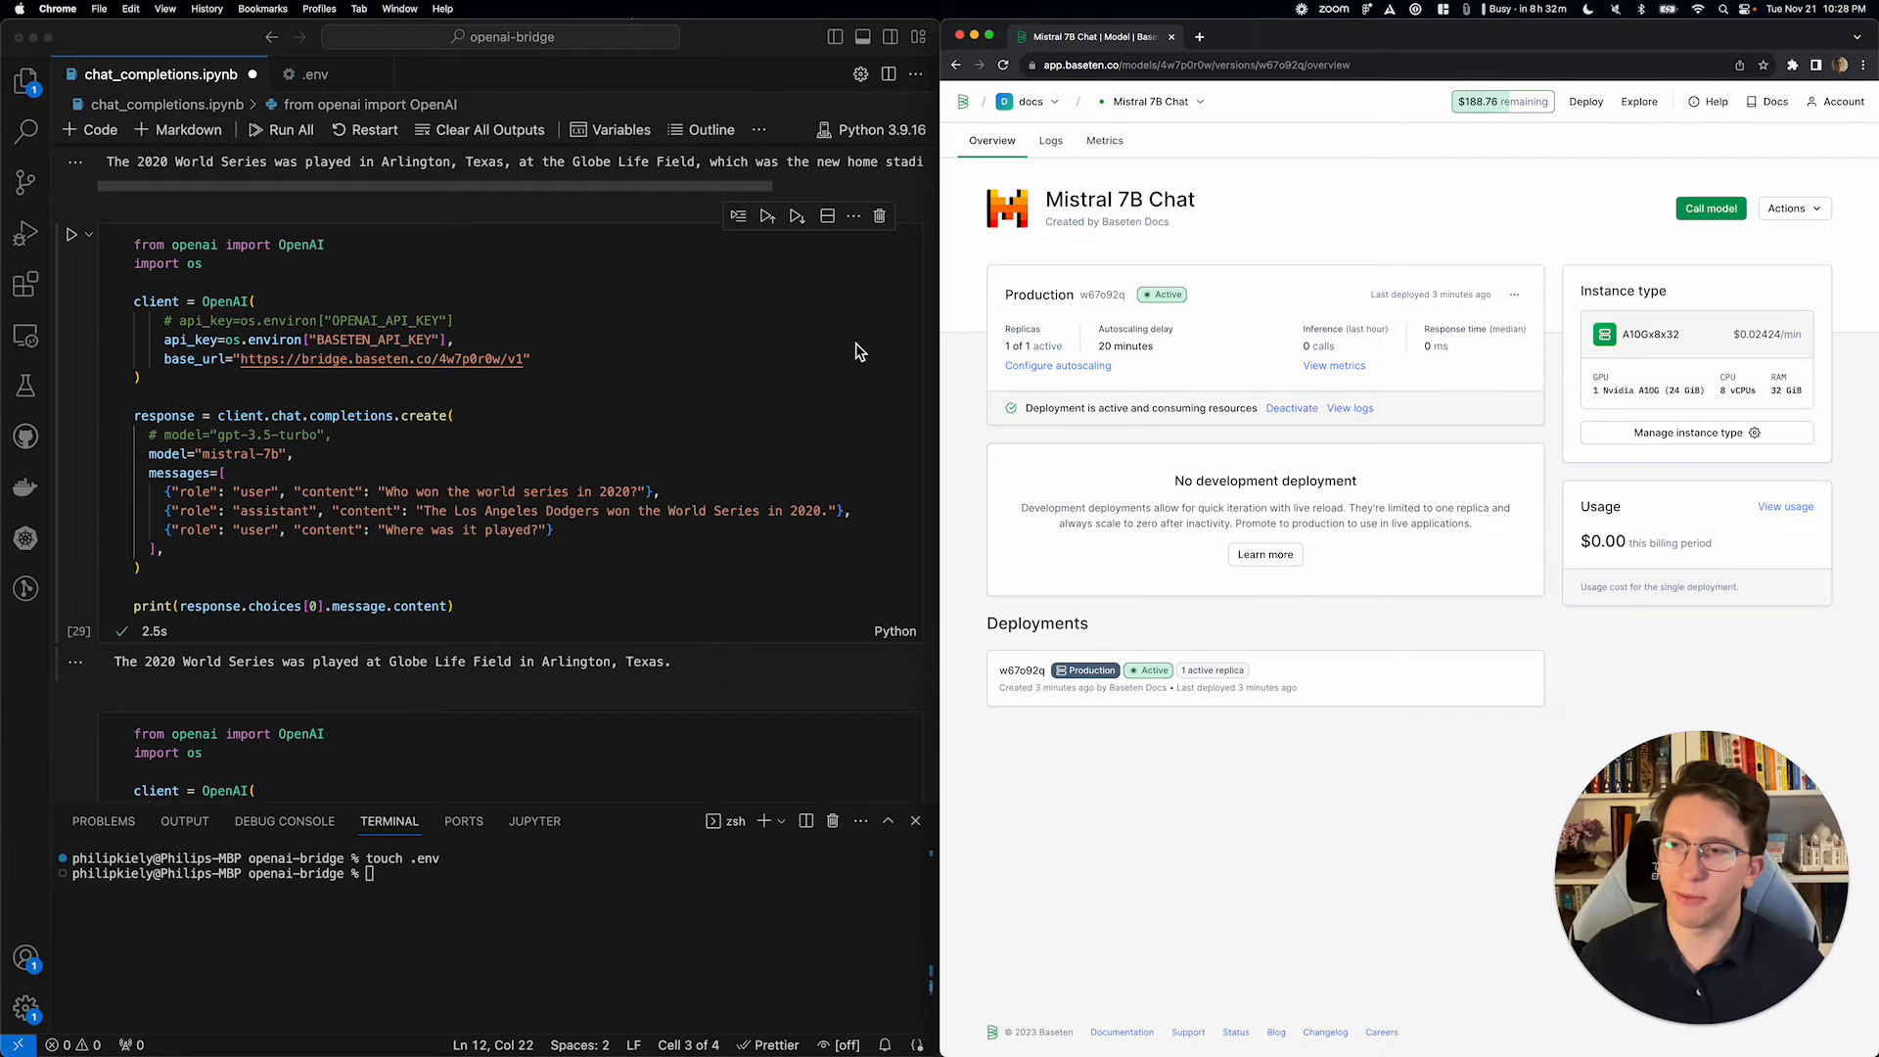
{"action": "mouse_move", "coordinate": [567, 468]}
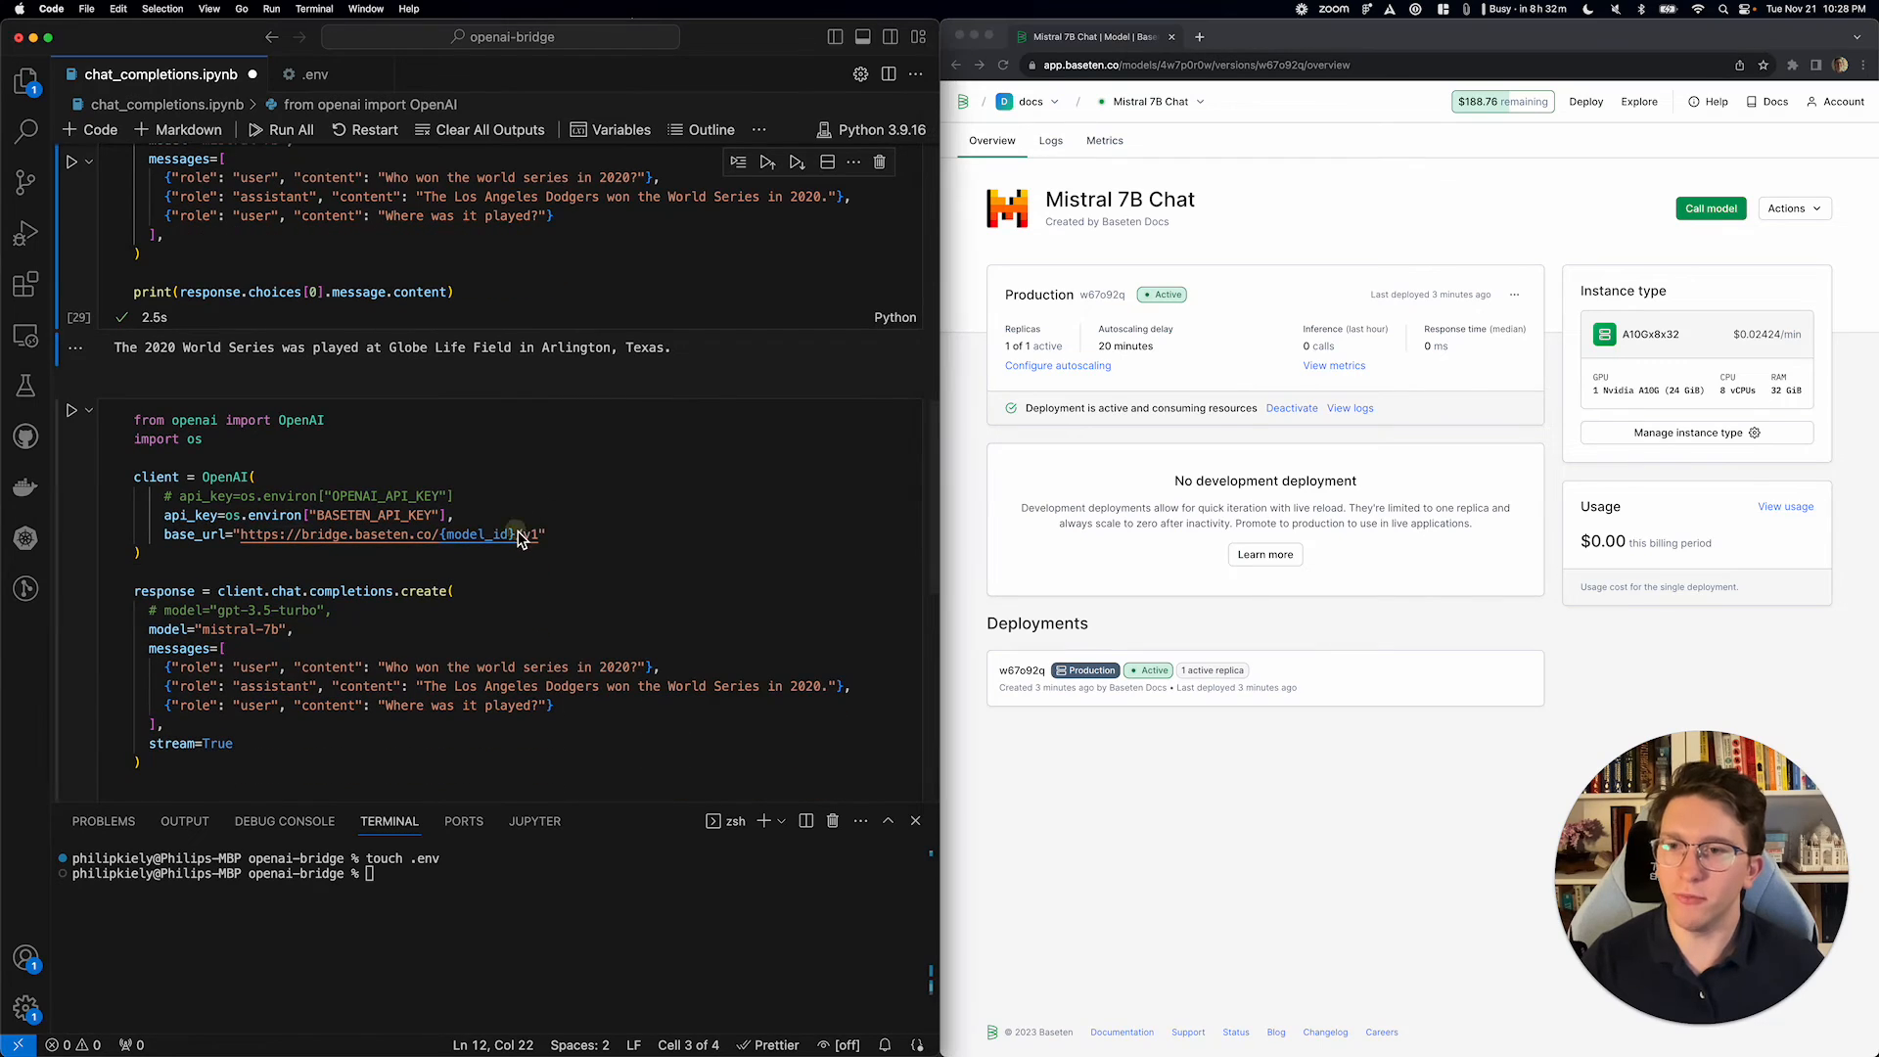
- Select the {model_id} placeholder in the stream=True cell's base_url
{"action": "double_click", "coordinate": [476, 535]}
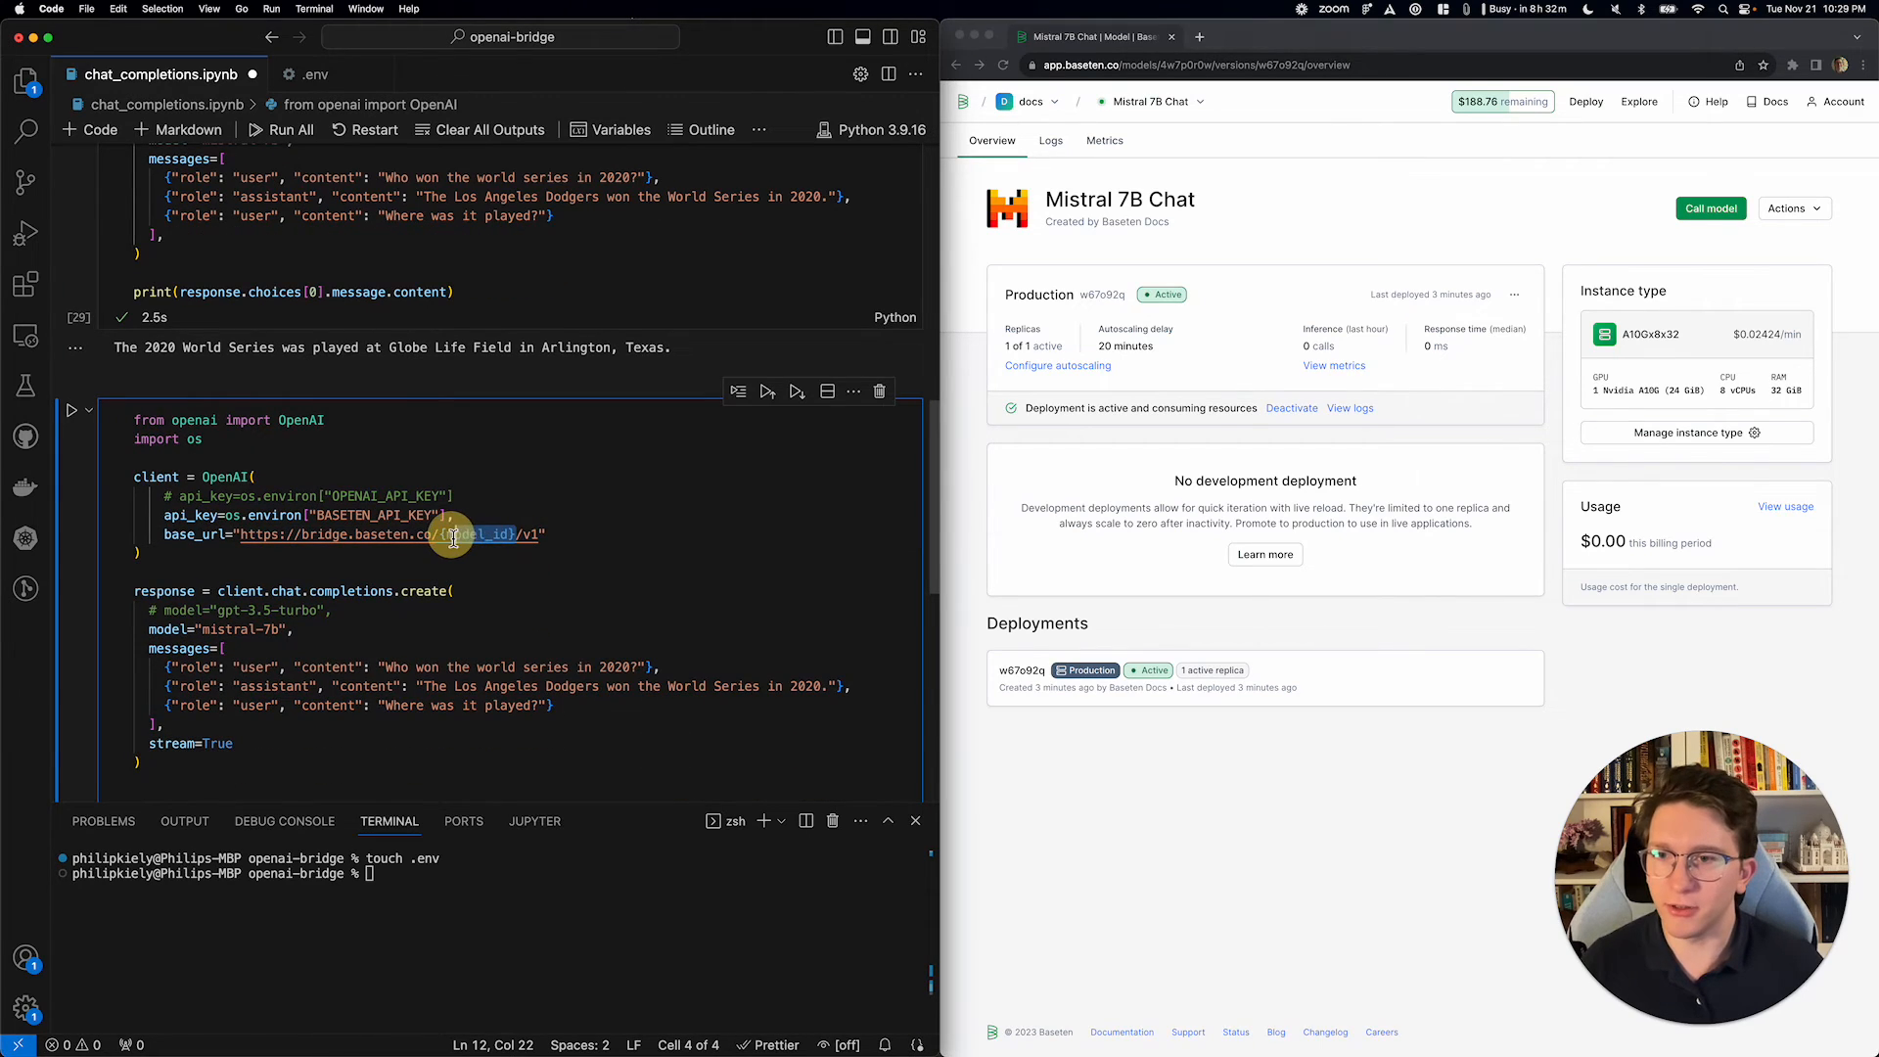